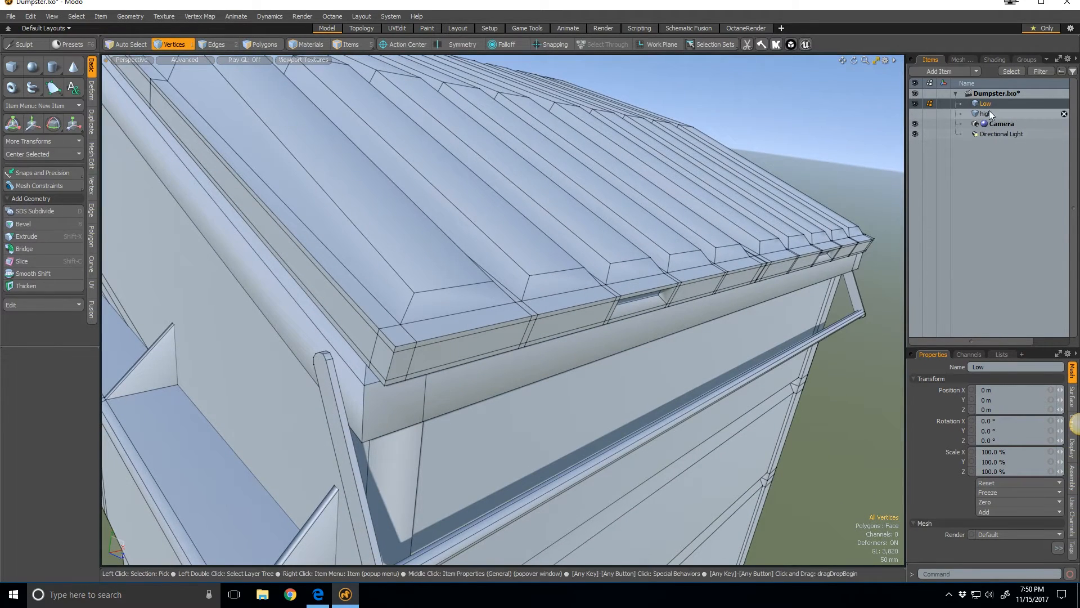
# - Separate the low-poly left lid into a new mesh item named LeftLid_low
pyautogui.click(986, 114)
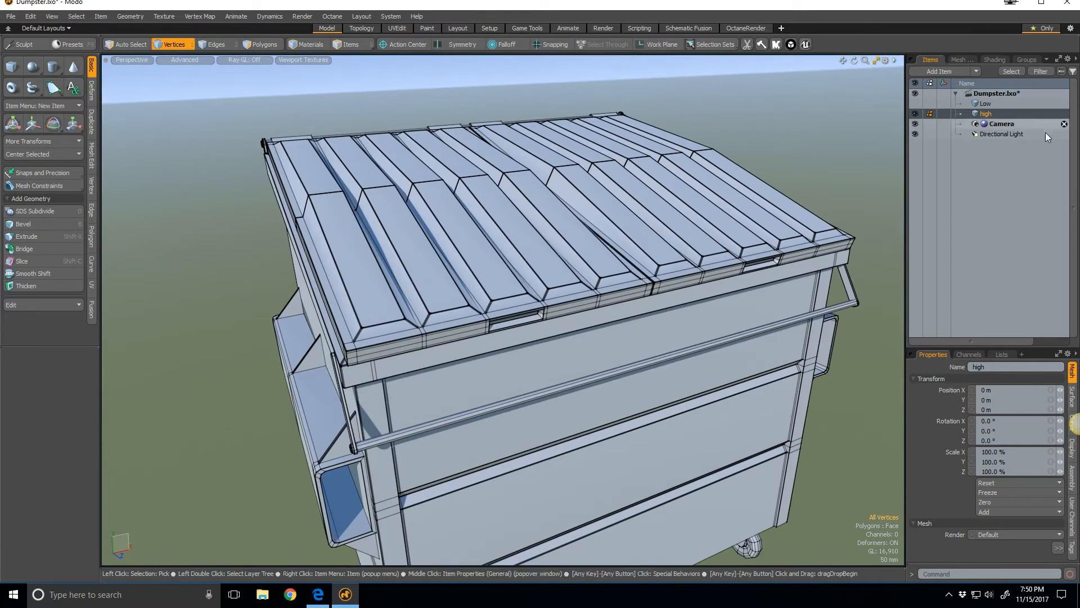
pyautogui.click(986, 103)
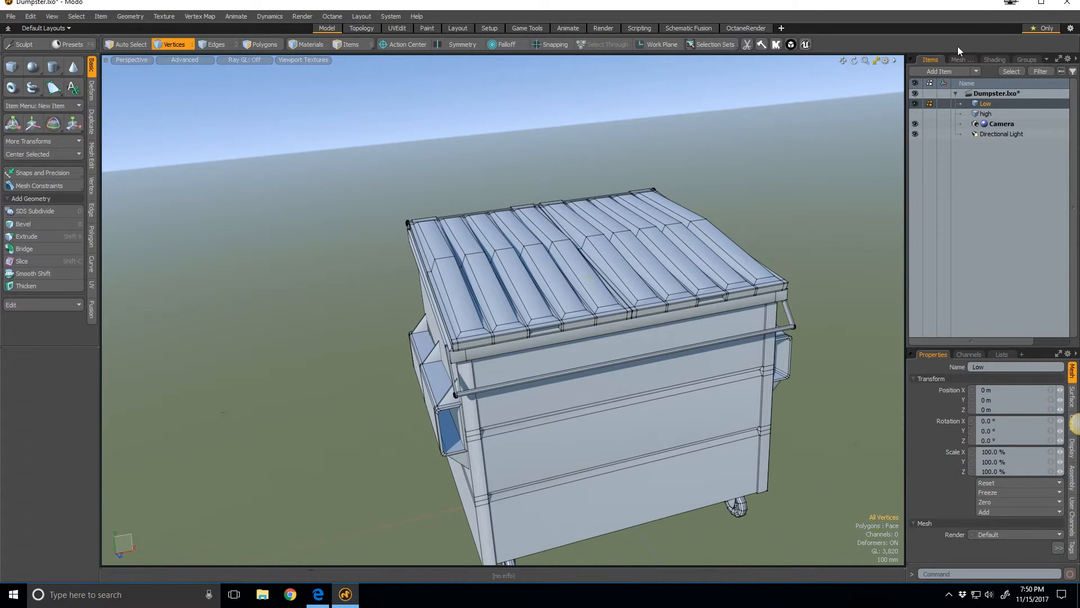
pyautogui.click(264, 44)
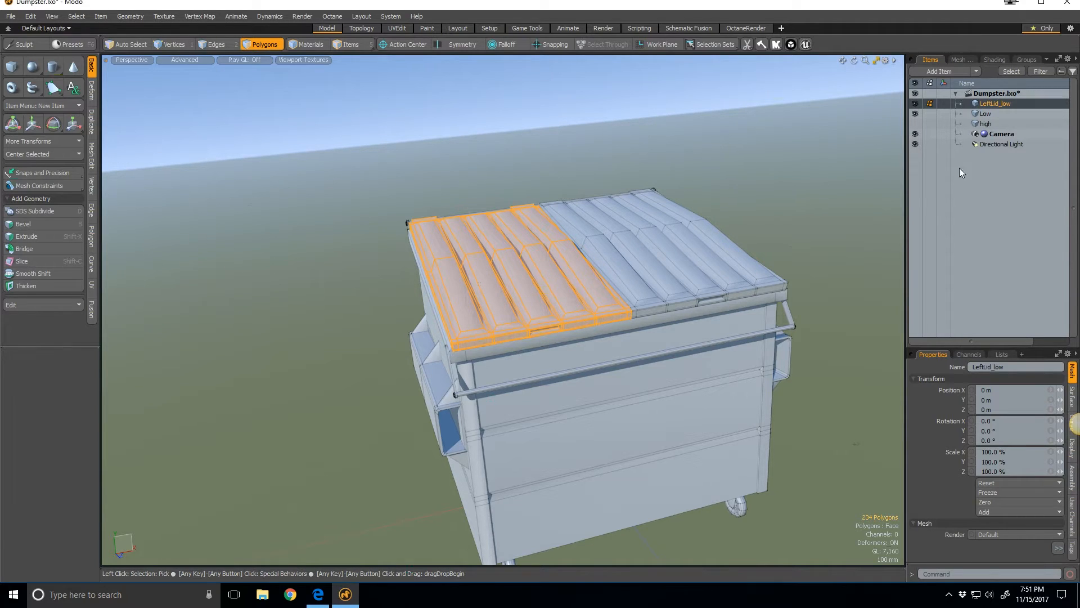
# - Select the high-poly left lid faces and split them into their own mesh item
pyautogui.click(985, 123)
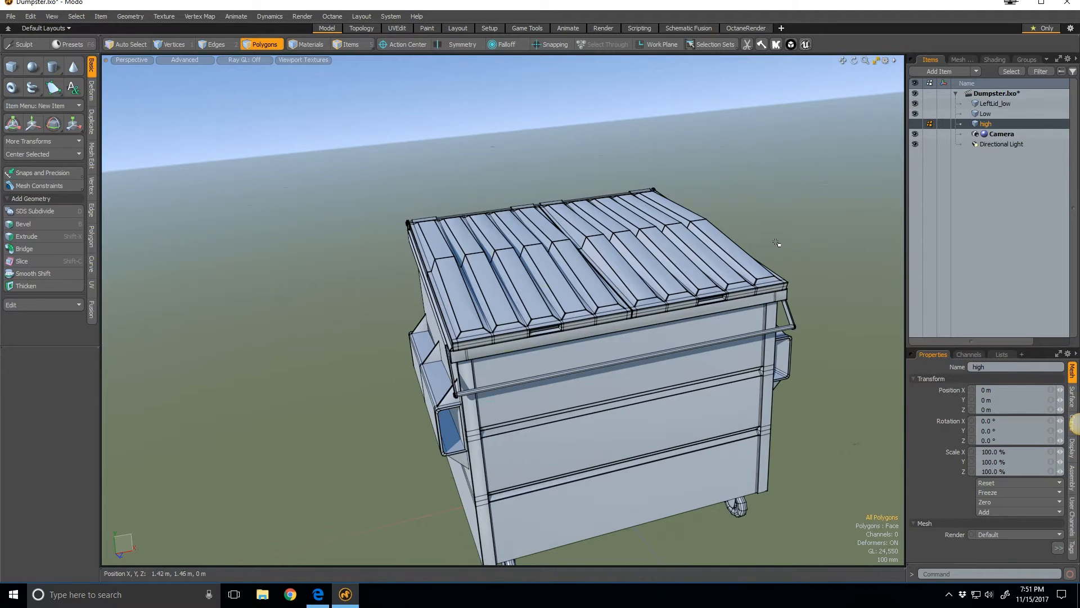
pyautogui.click(174, 44)
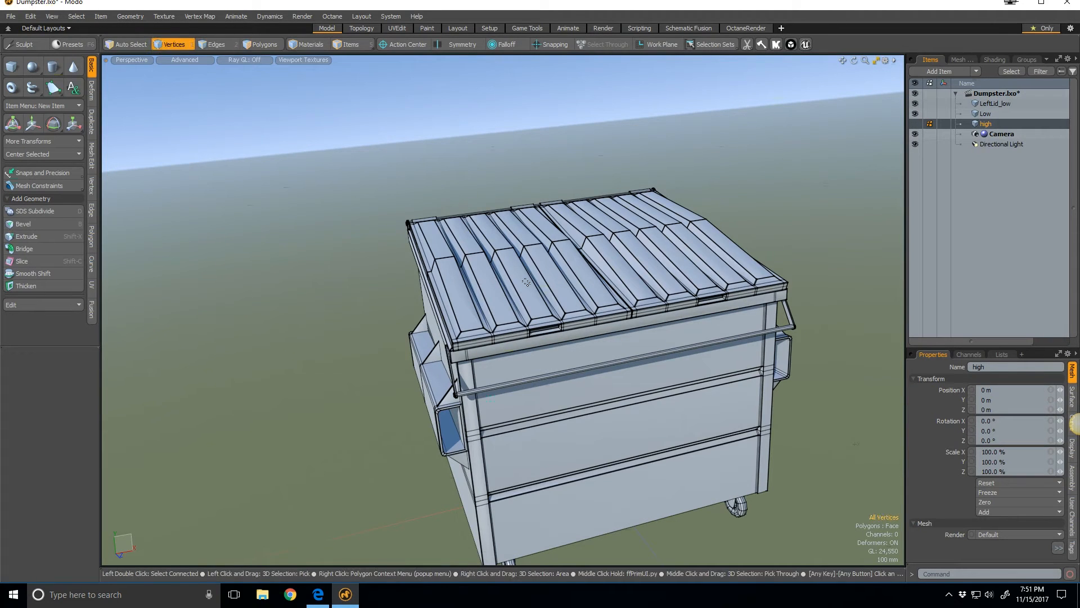
pyautogui.click(264, 44)
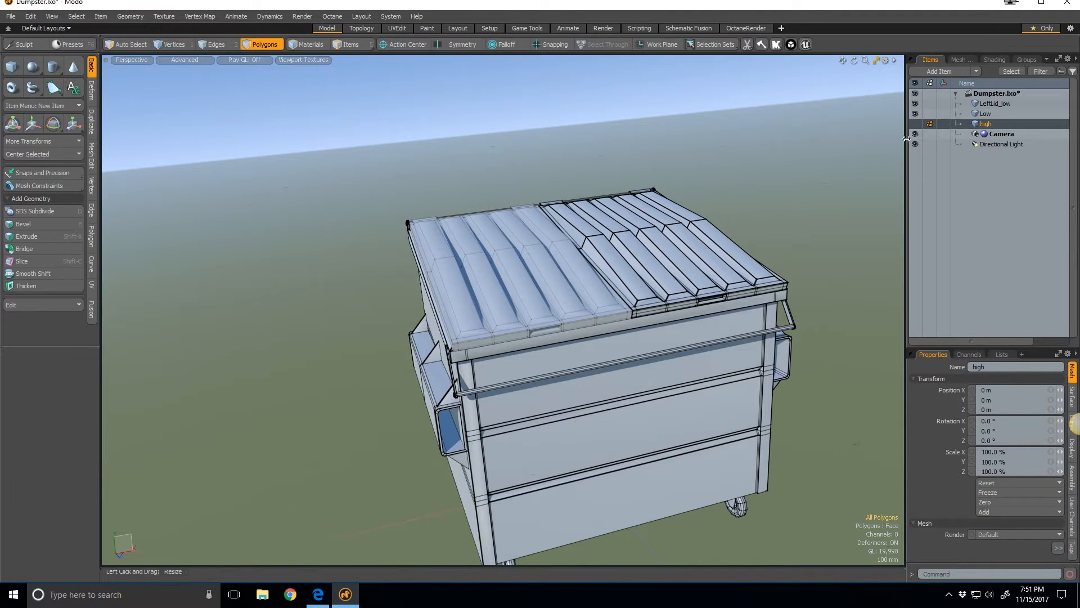
pyautogui.click(985, 123)
pyautogui.write('LeftLid_')
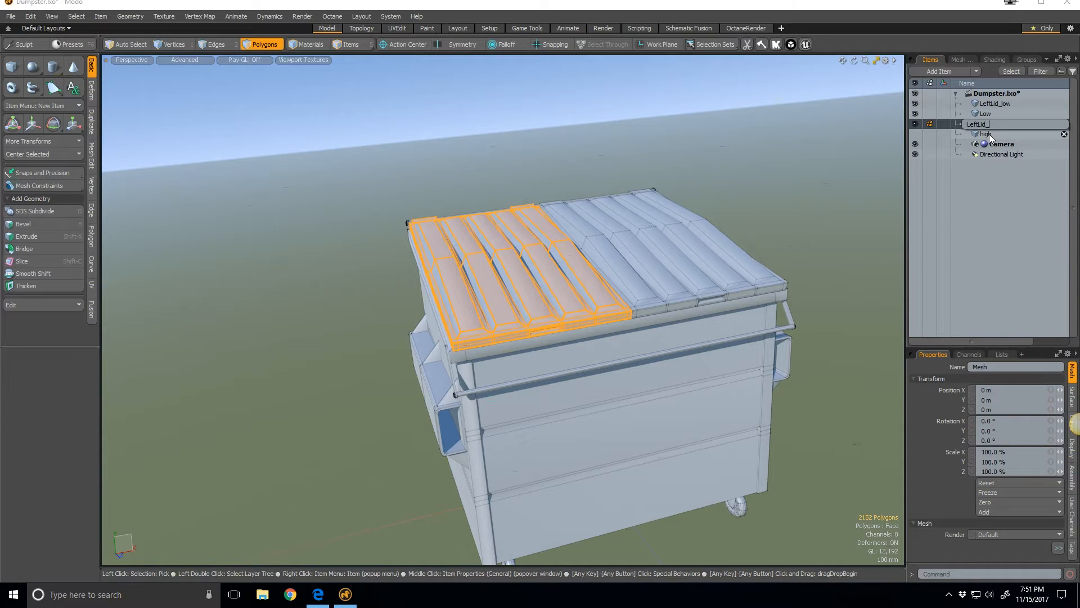
# - Name the split-out high-poly left lid item LeftLid_high
pyautogui.write('H')
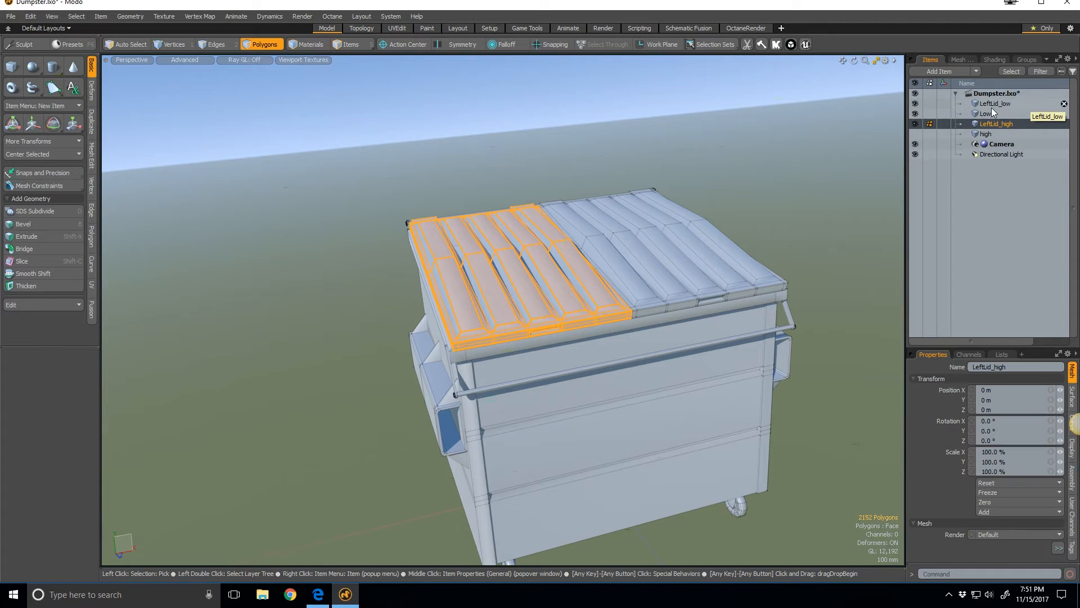
pyautogui.moveTo(994, 128)
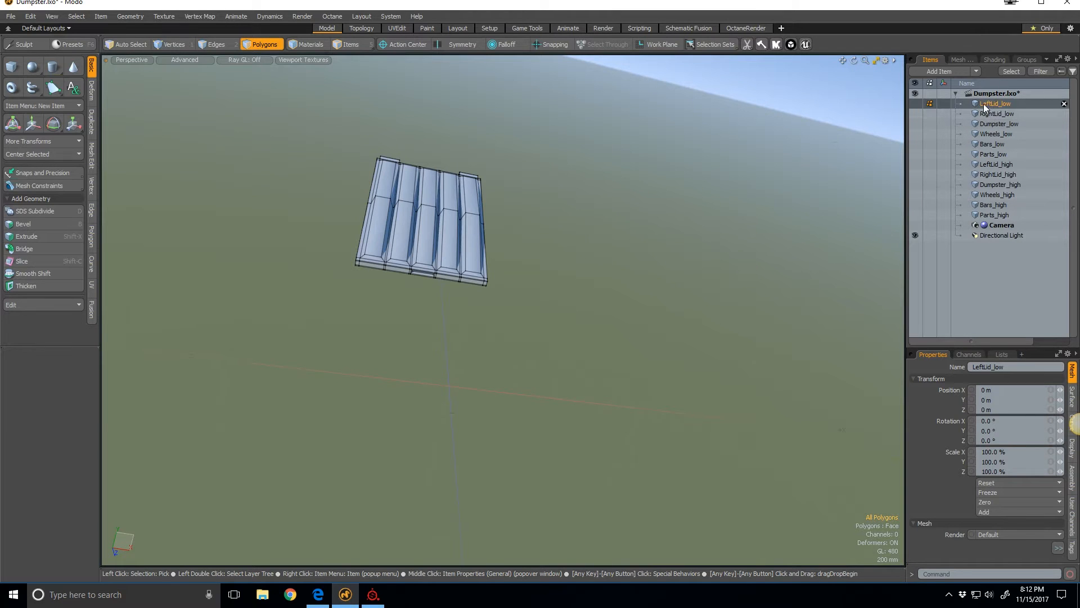
# - Inspect the RightLid_low, Dumpster_low, Wheels_low and remaining low-poly parts one by one
pyautogui.click(996, 114)
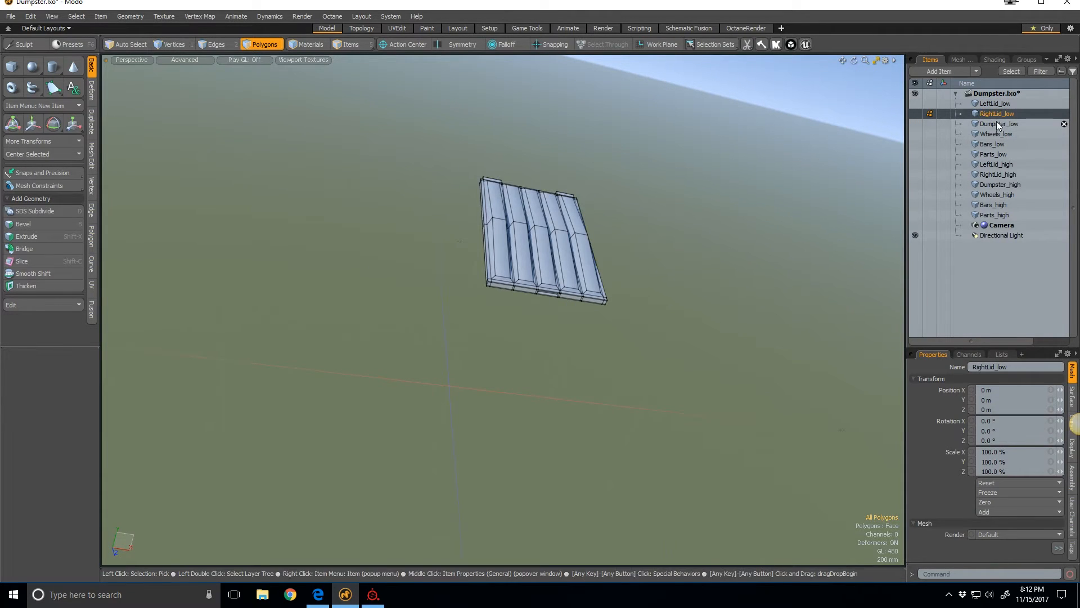
pyautogui.click(997, 123)
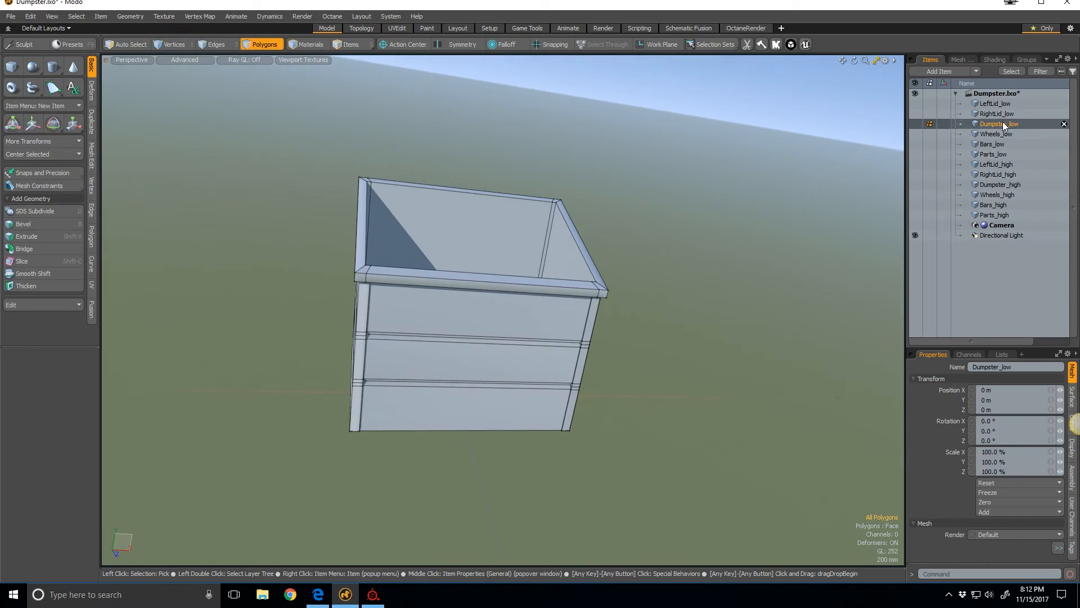
pyautogui.click(996, 134)
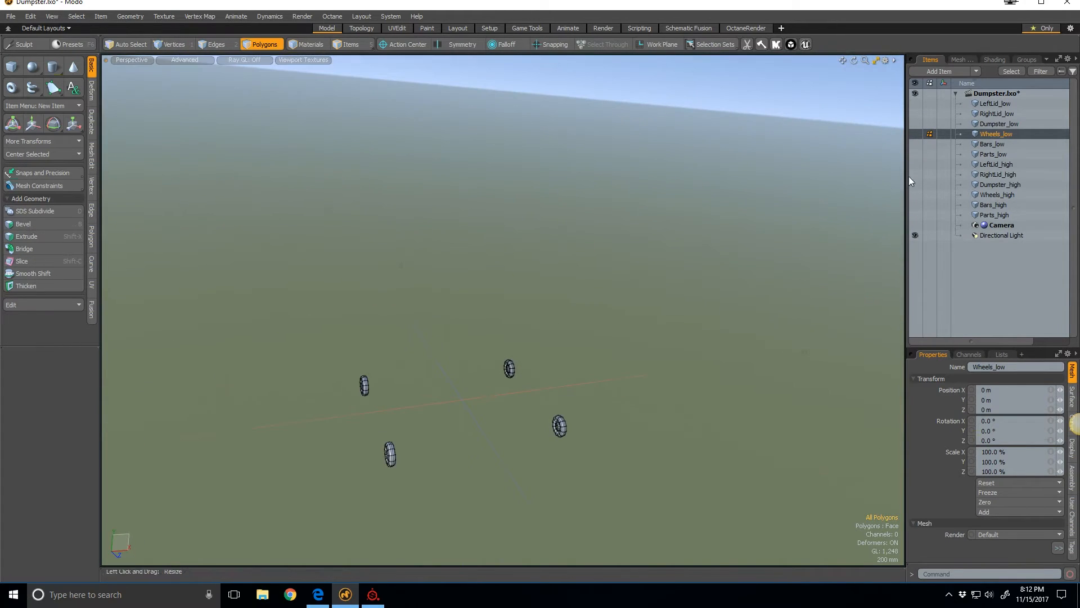
pyautogui.click(993, 144)
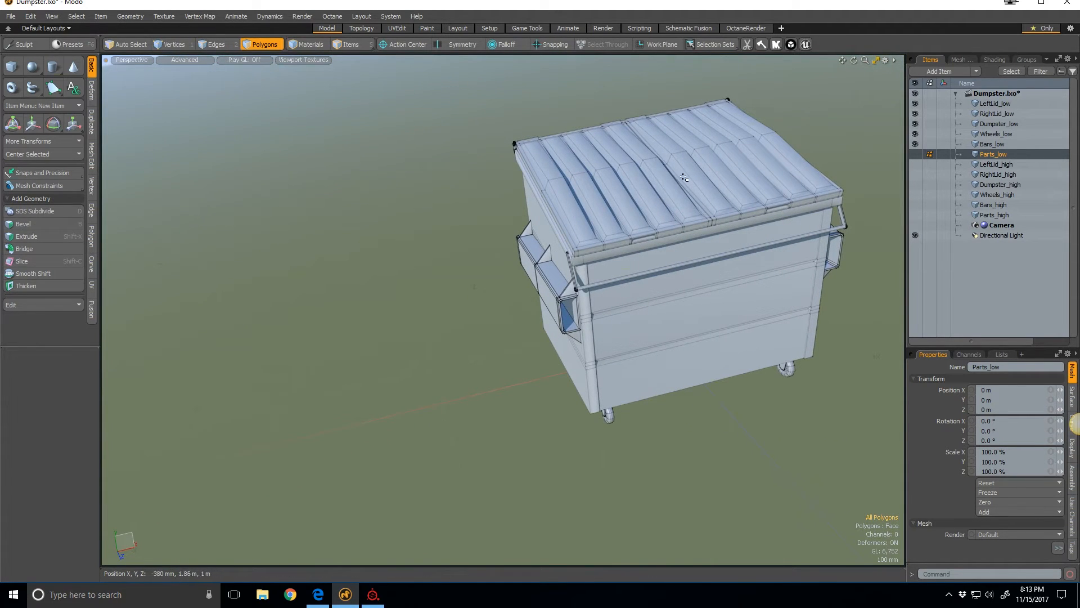
pyautogui.moveTo(733, 213)
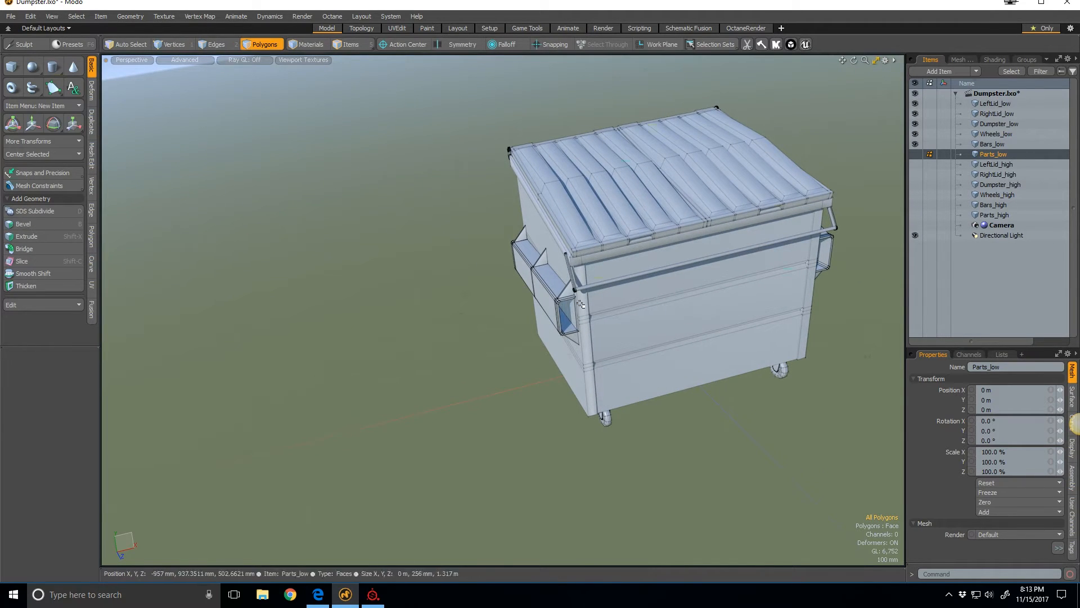
pyautogui.moveTo(928, 200)
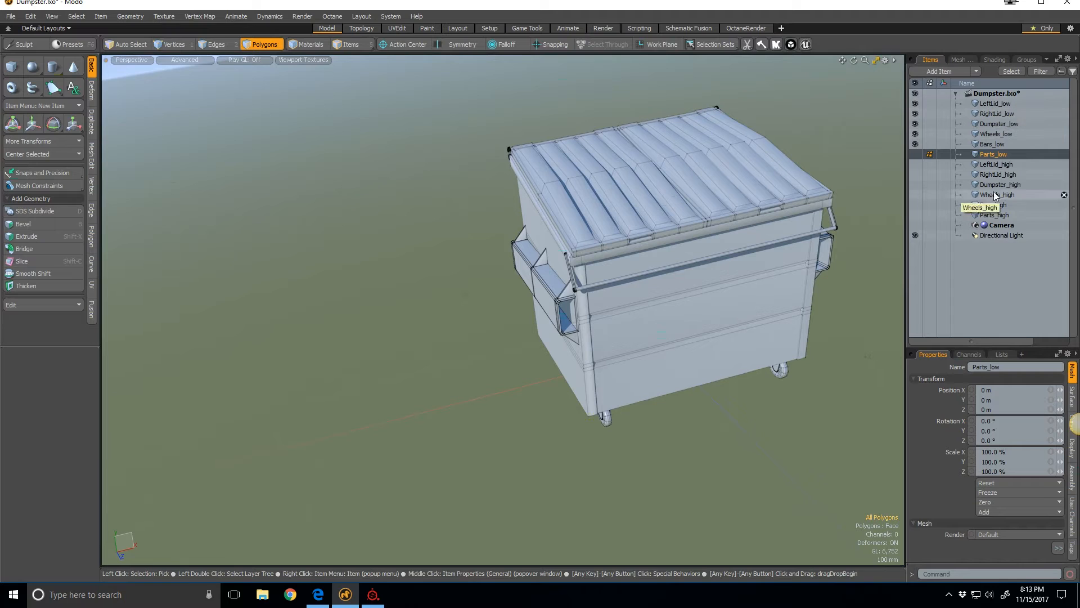
pyautogui.moveTo(995, 110)
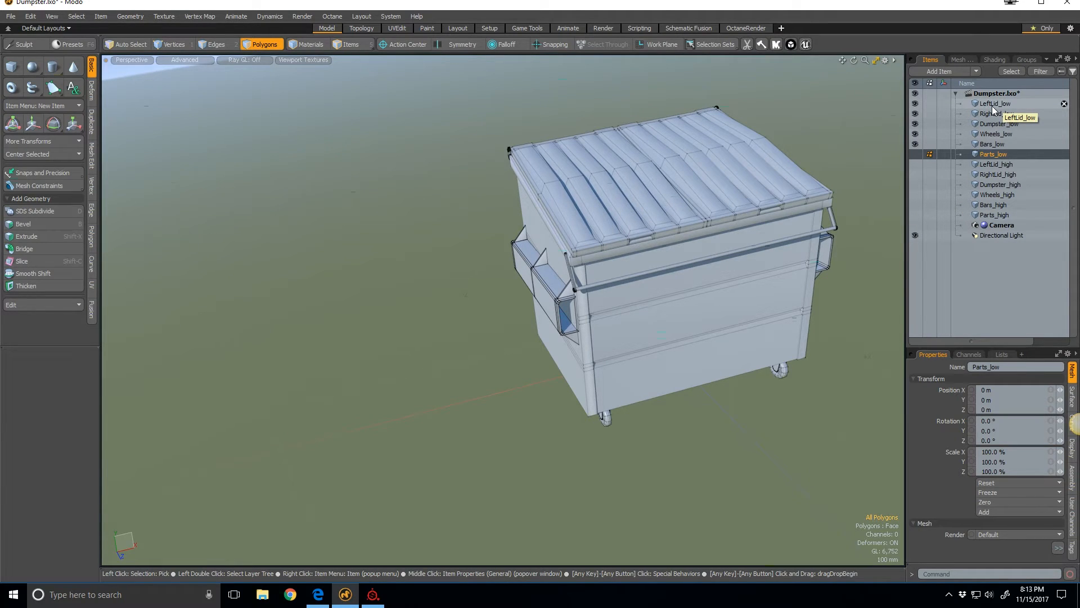
# - Select all six low-poly parts, from LeftLid_low down, for selected-layer export
pyautogui.click(994, 104)
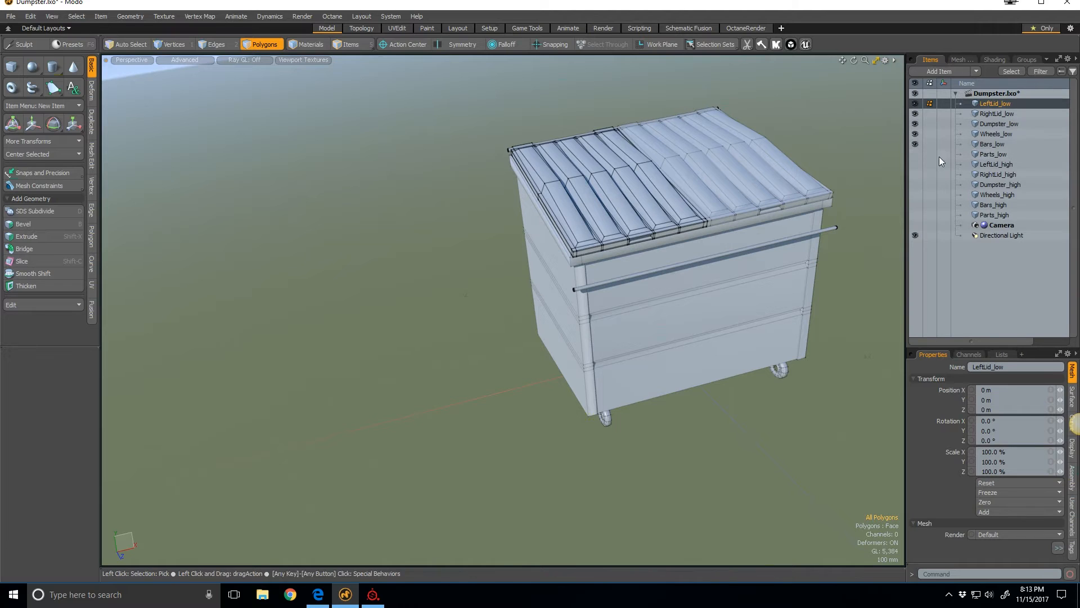
pyautogui.click(994, 153)
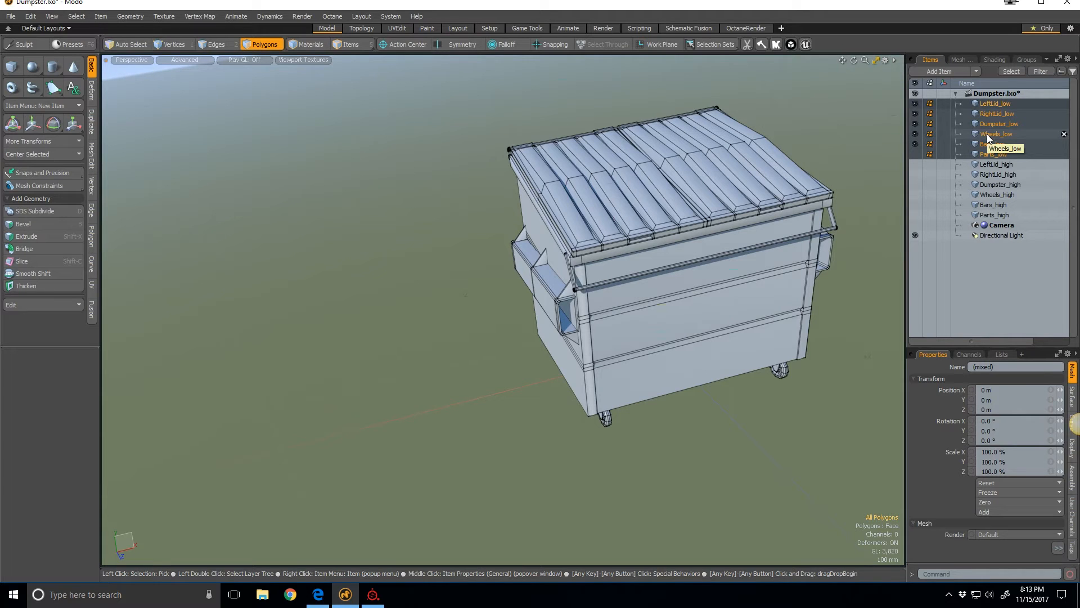
pyautogui.rightClick(997, 134)
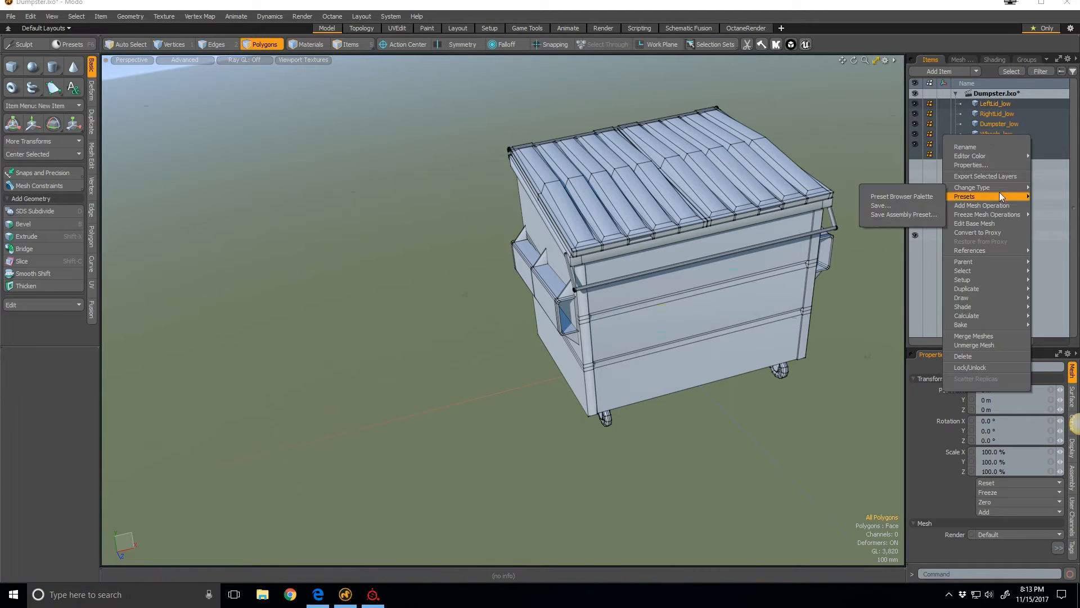
pyautogui.moveTo(985, 176)
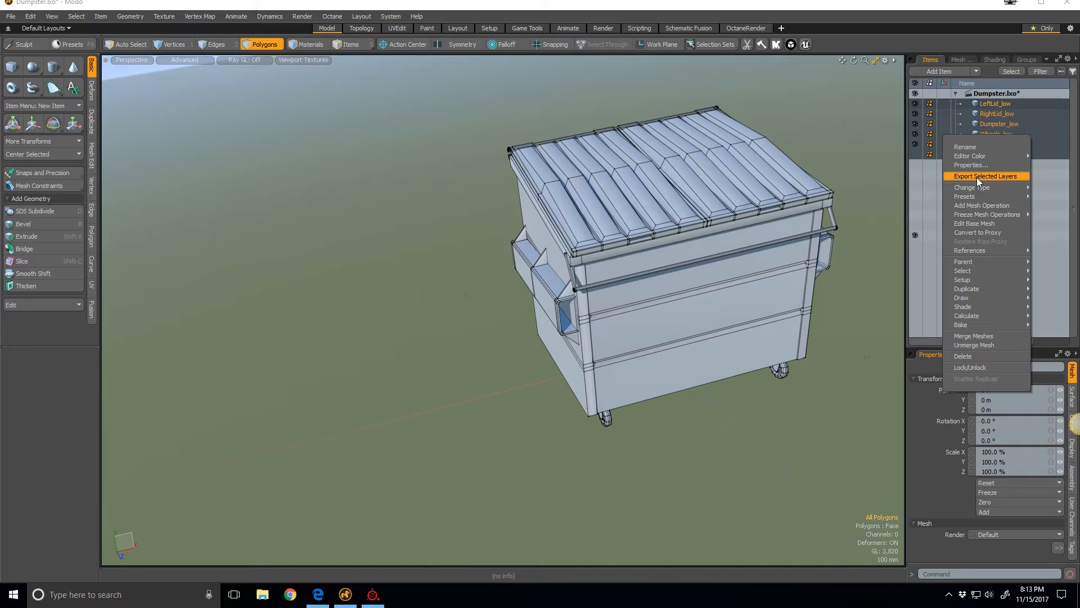
pyautogui.click(985, 175)
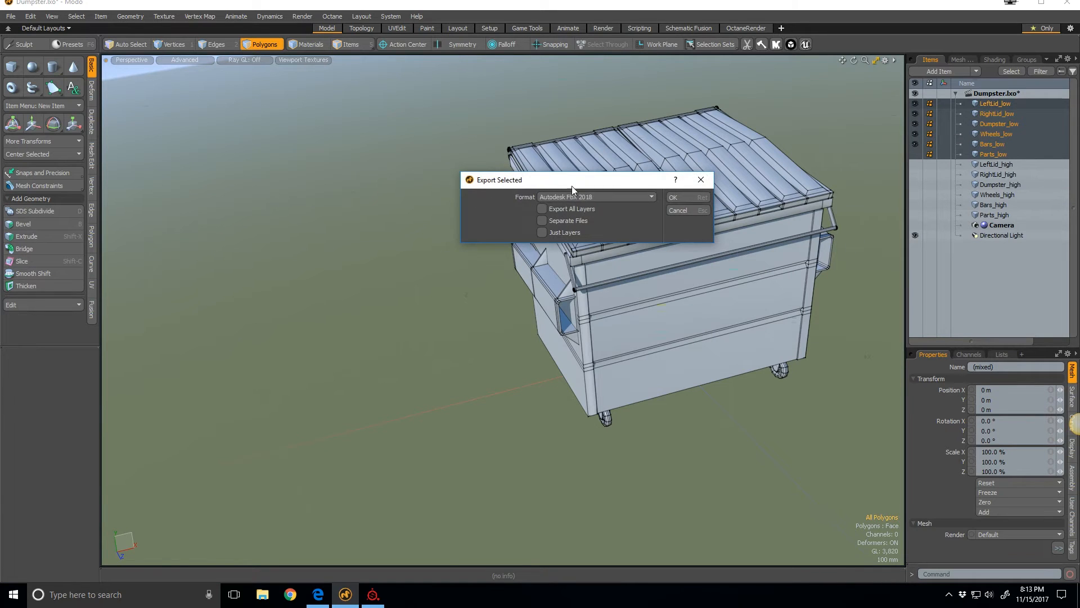
pyautogui.moveTo(619, 208)
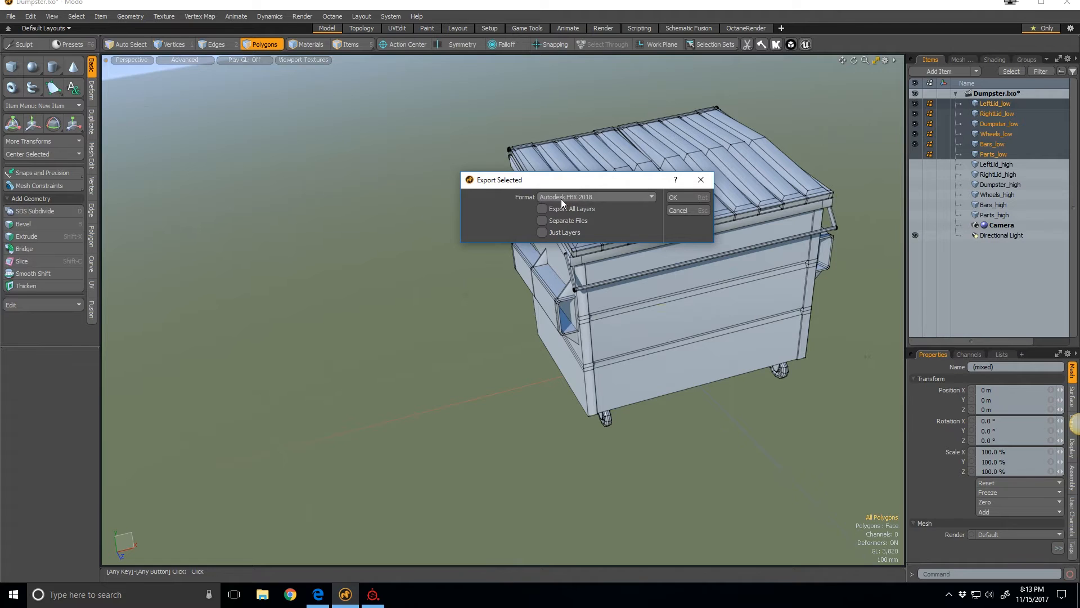
pyautogui.moveTo(600, 206)
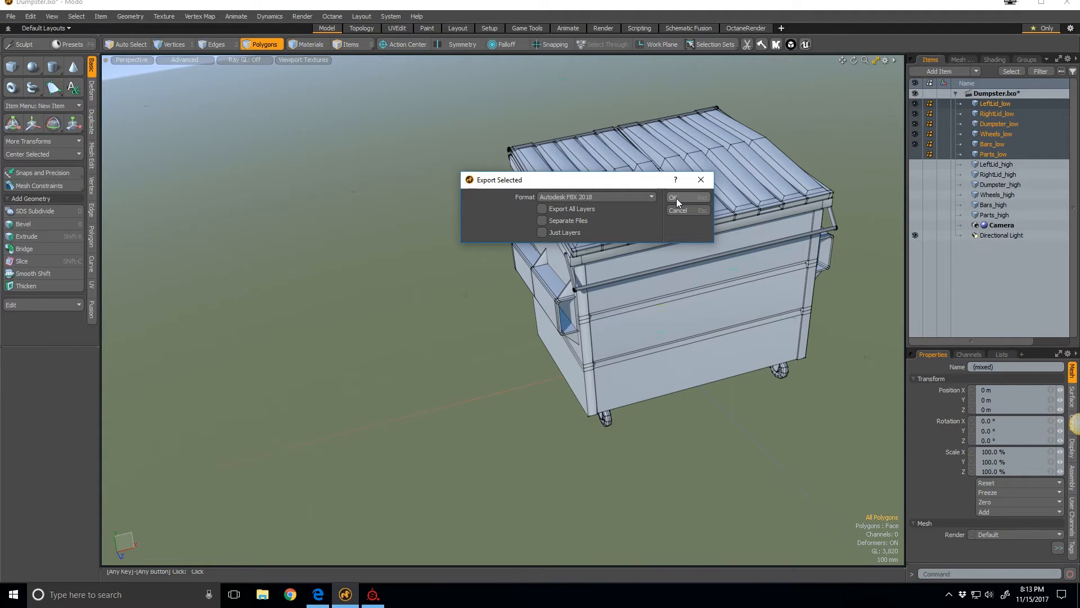
# - Export them as FBX, overwriting Dumpster_Low and dismissing the warnings notice
pyautogui.click(687, 198)
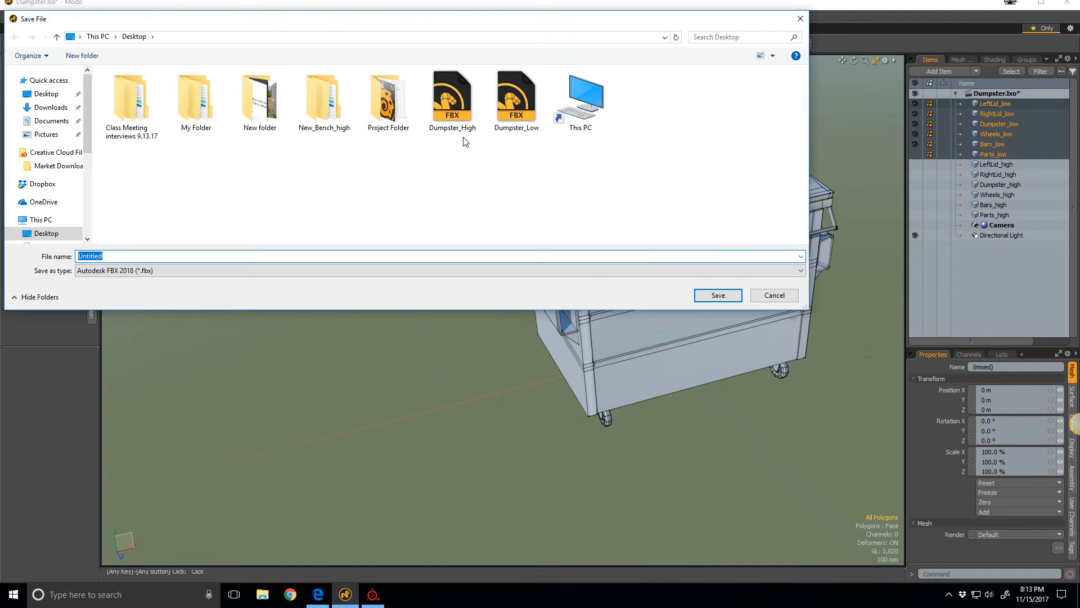
pyautogui.moveTo(516, 96)
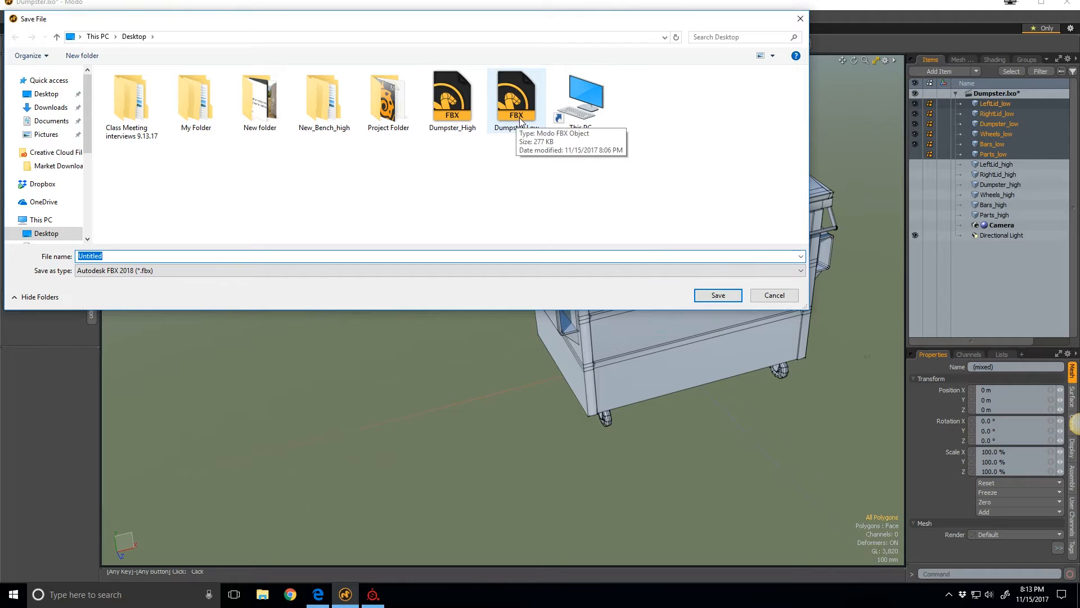
pyautogui.click(718, 295)
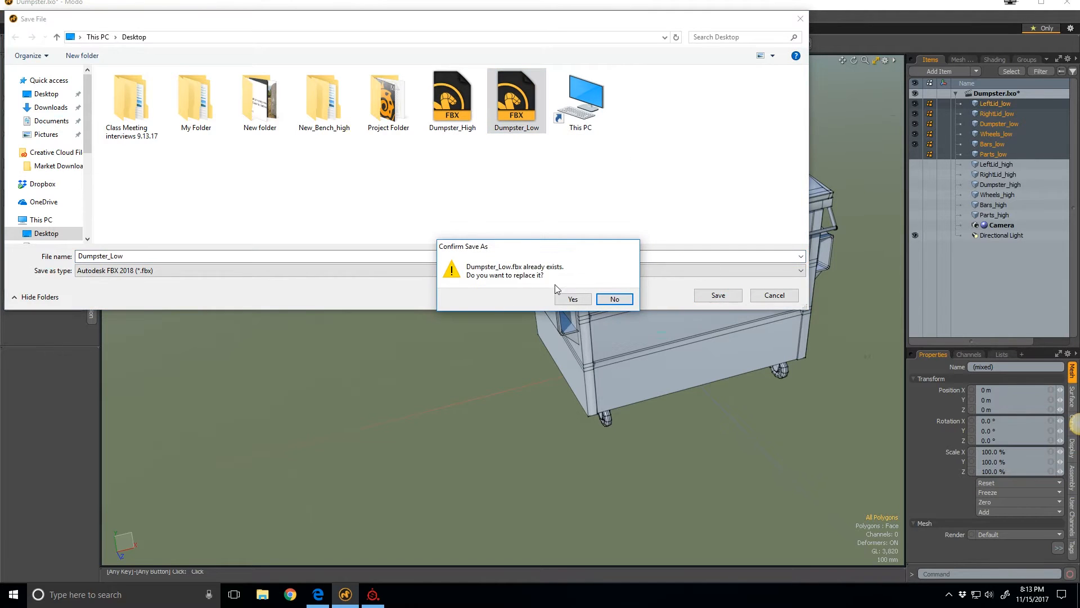
pyautogui.click(573, 298)
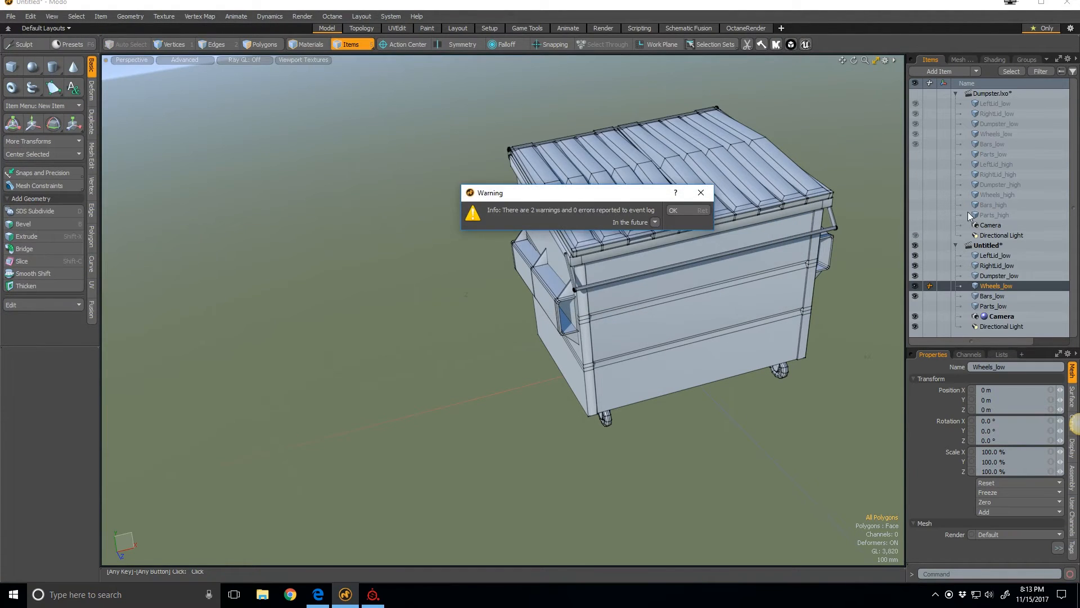
pyautogui.click(672, 210)
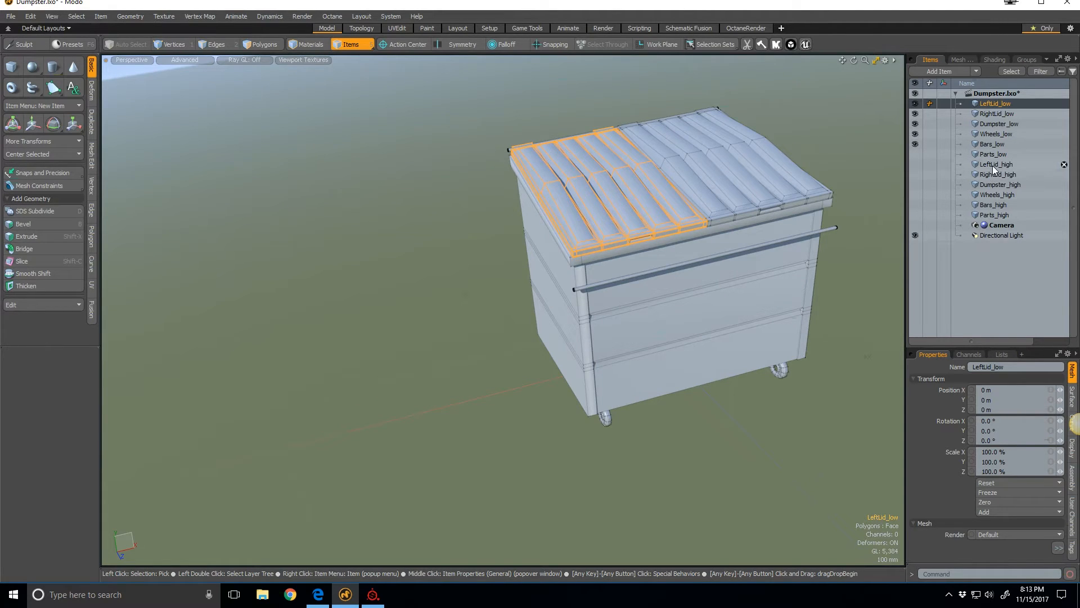
# - Select LeftLid_high through Parts_high and export them as FBX to Dumpster_High
pyautogui.click(995, 164)
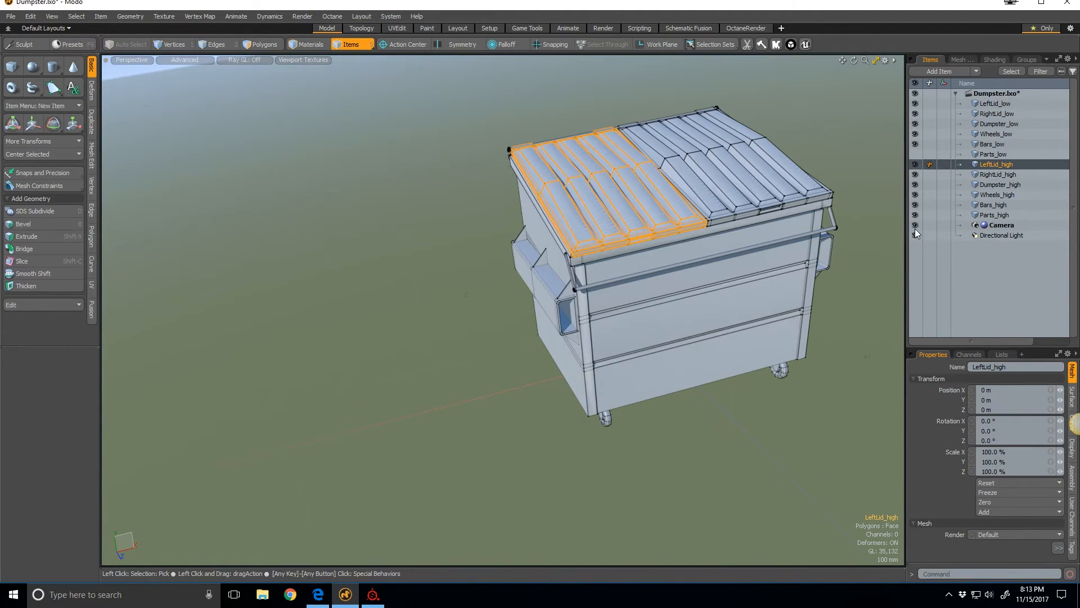
pyautogui.click(995, 215)
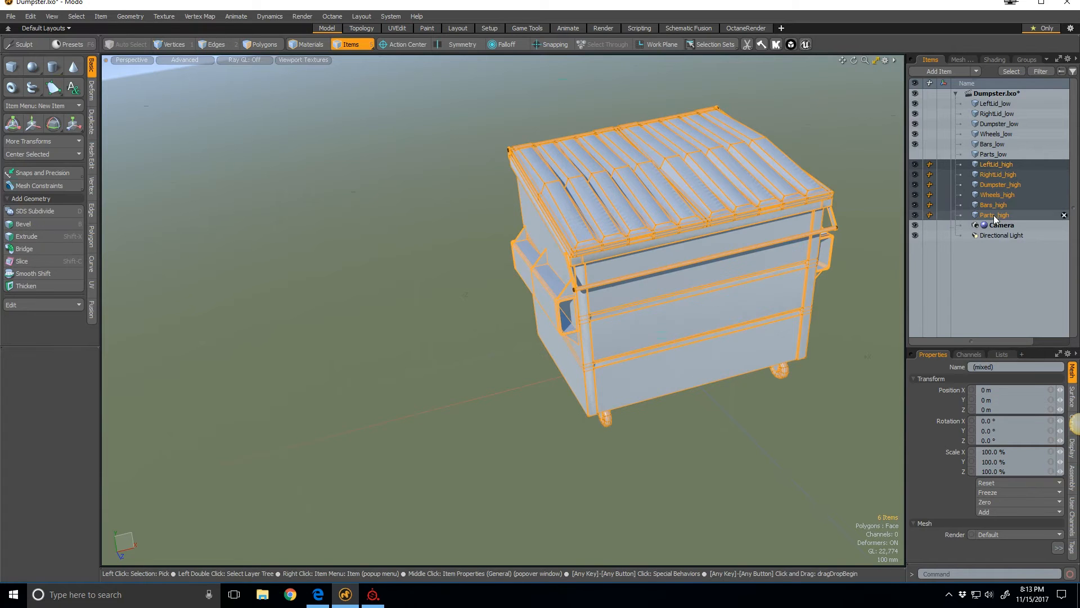
pyautogui.rightClick(994, 215)
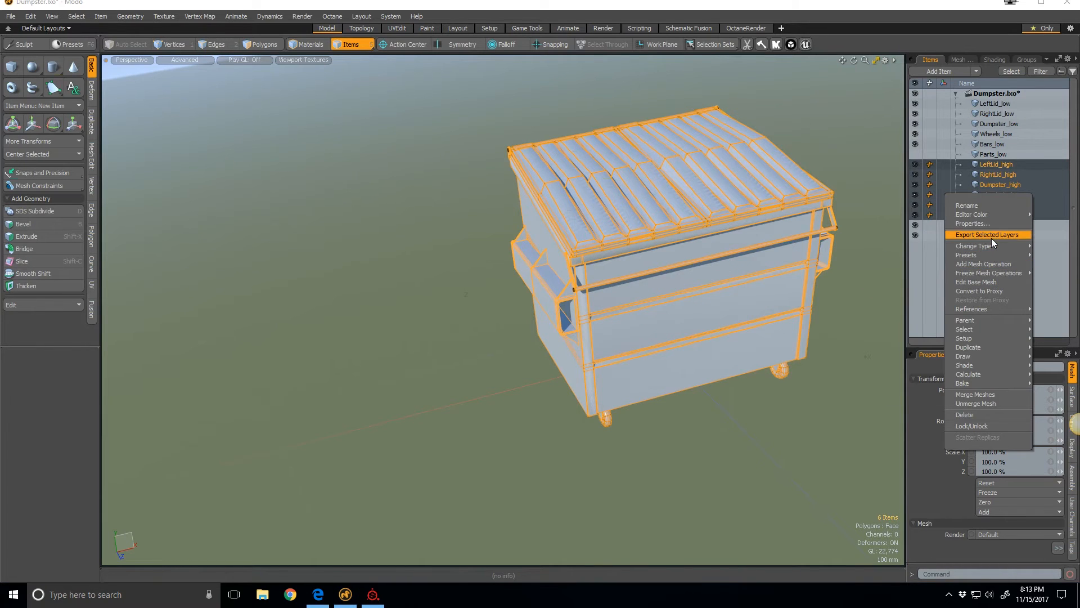
pyautogui.click(985, 234)
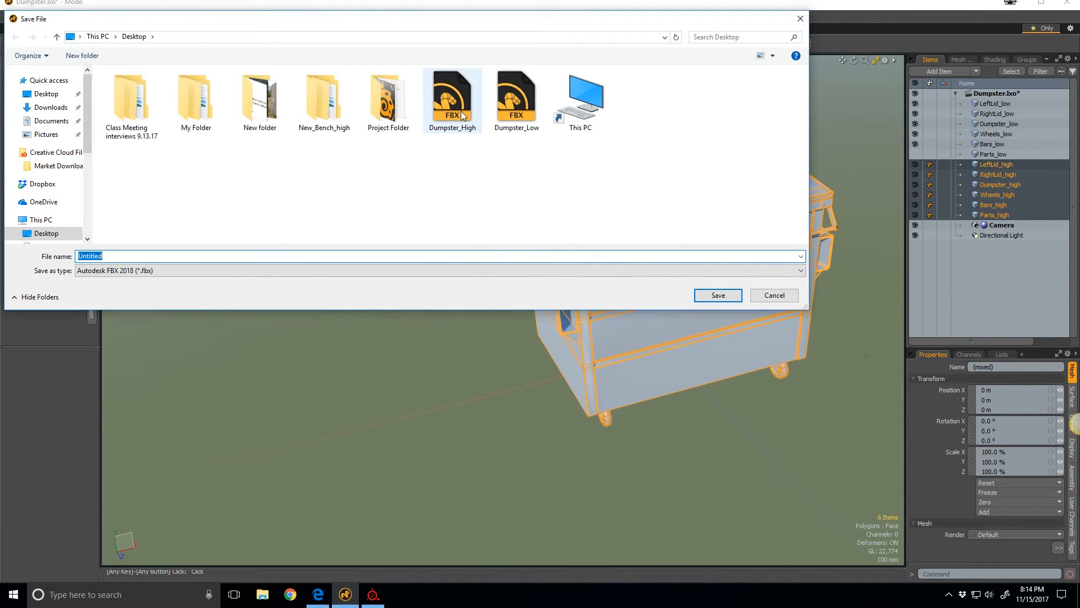
pyautogui.click(718, 295)
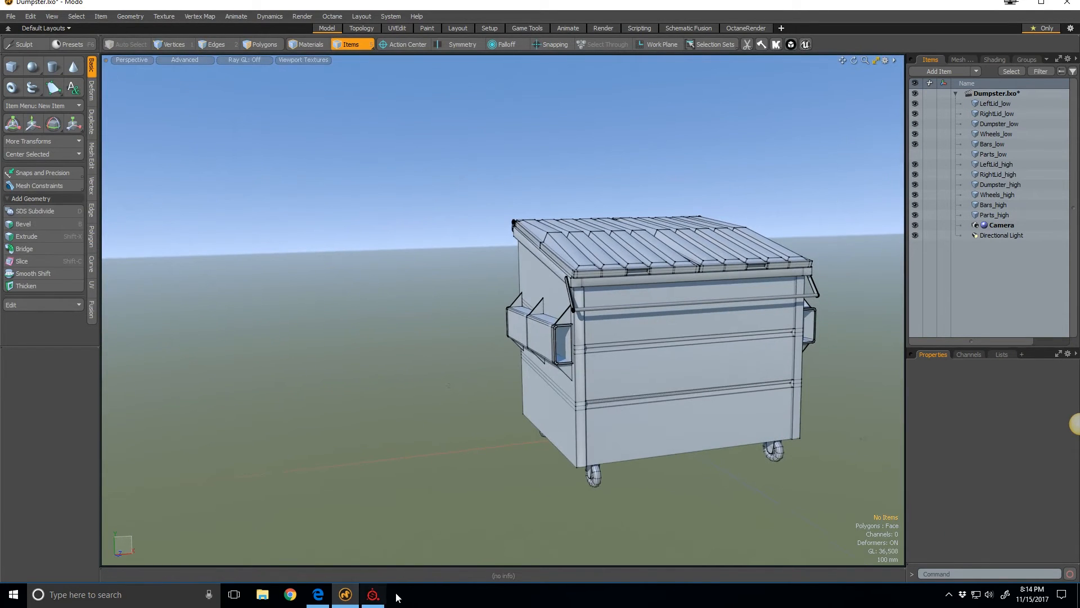
# - Switch from Modo over to Substance Painter
pyautogui.click(372, 594)
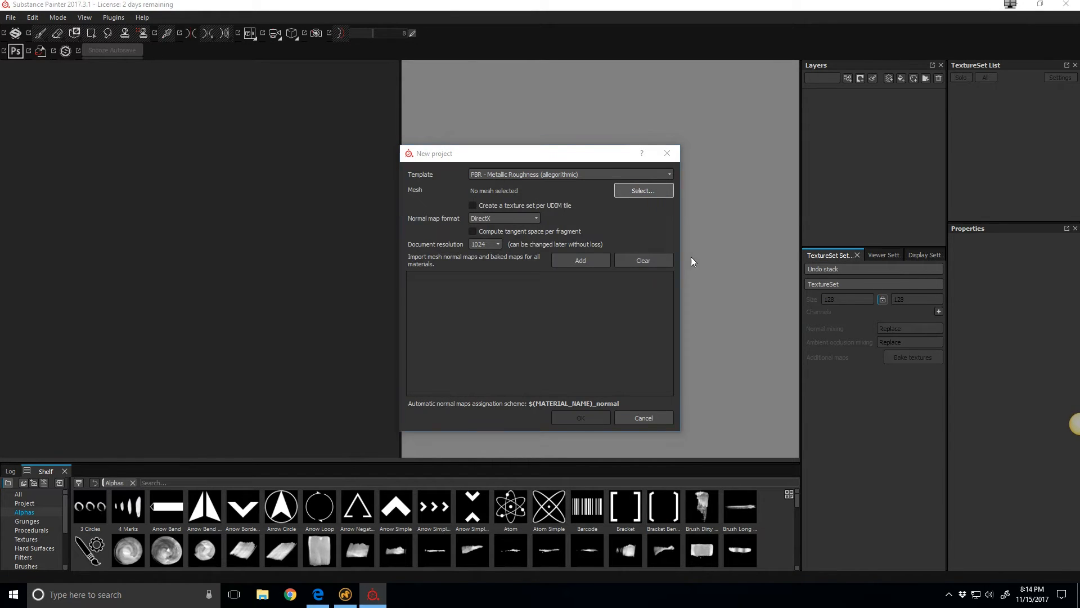
# - Create a project from Dumpster_Low.fbx at 2048 resolution with per-fragment tangent space
pyautogui.click(641, 190)
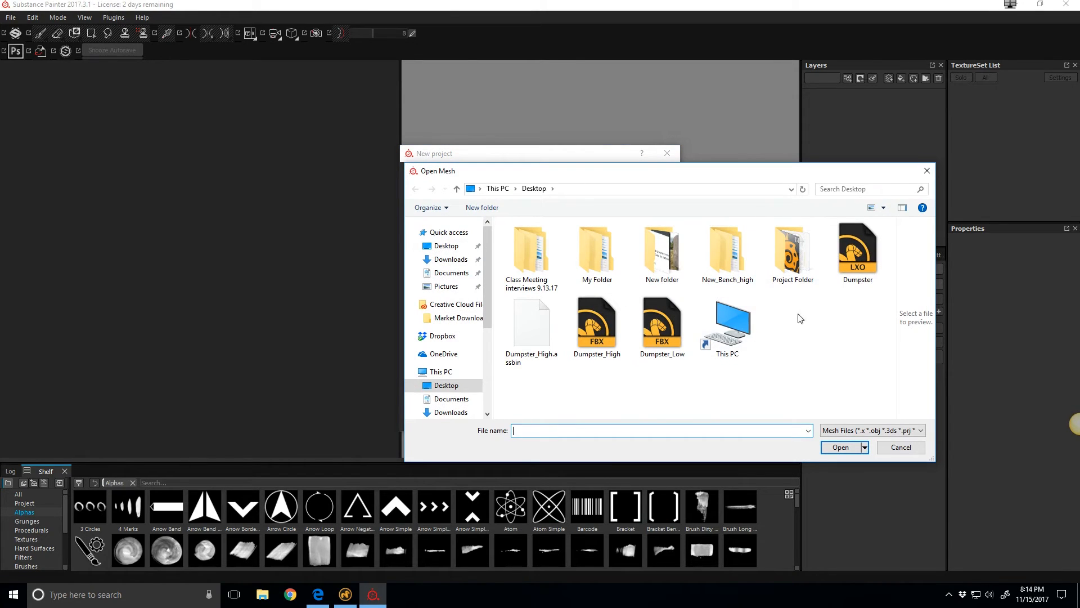
pyautogui.doubleClick(661, 324)
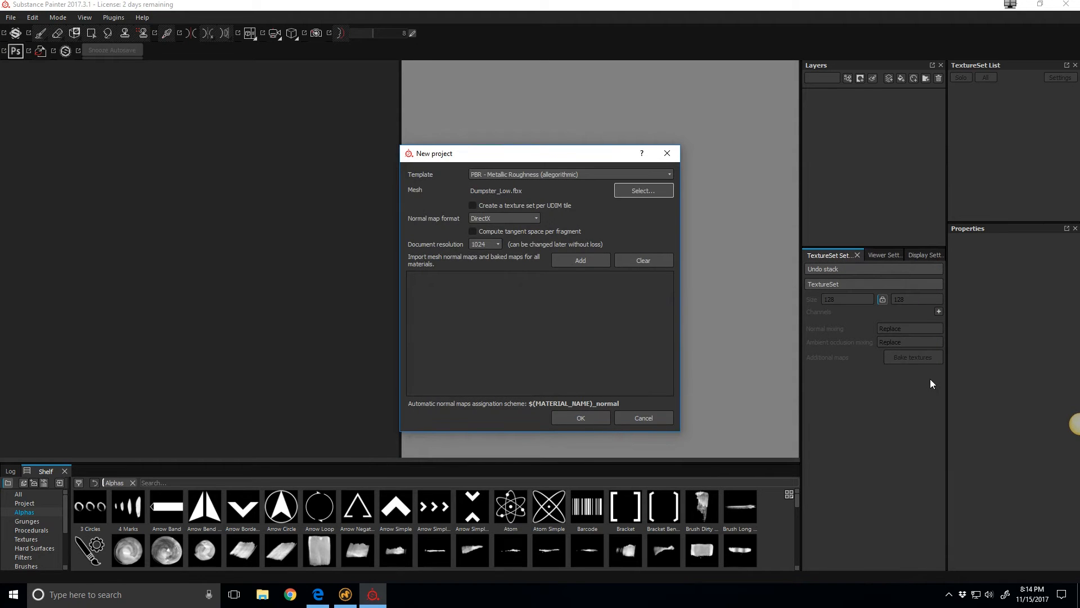
pyautogui.moveTo(541, 214)
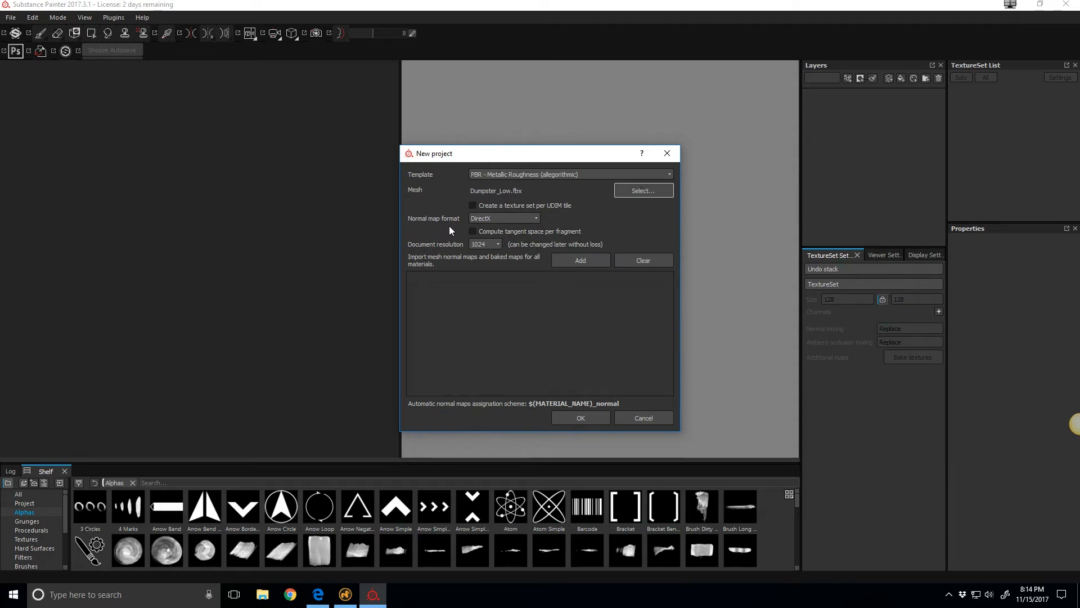
pyautogui.click(472, 231)
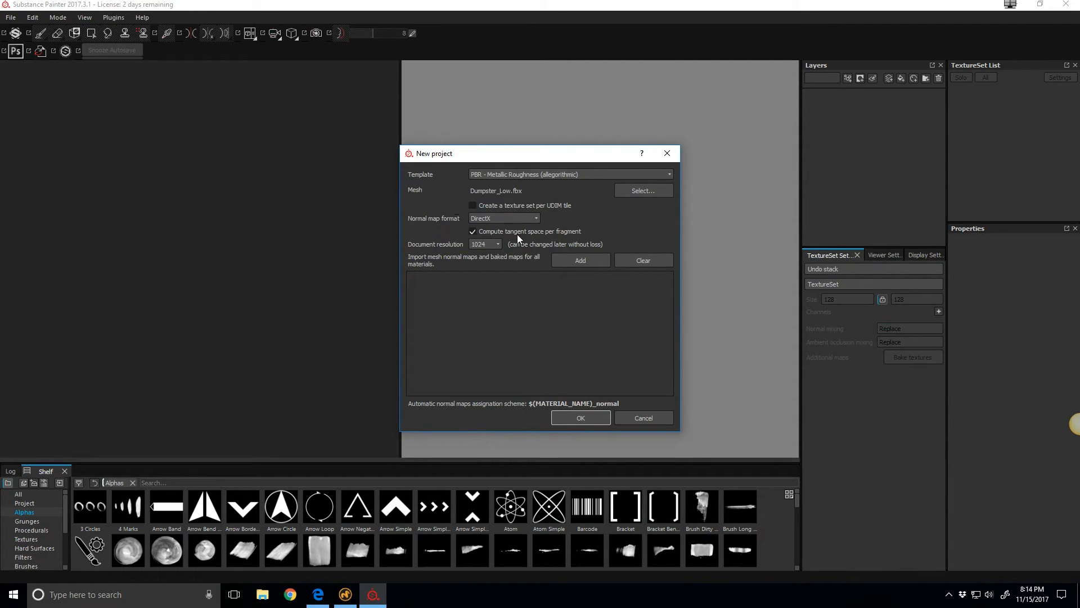
pyautogui.moveTo(505, 256)
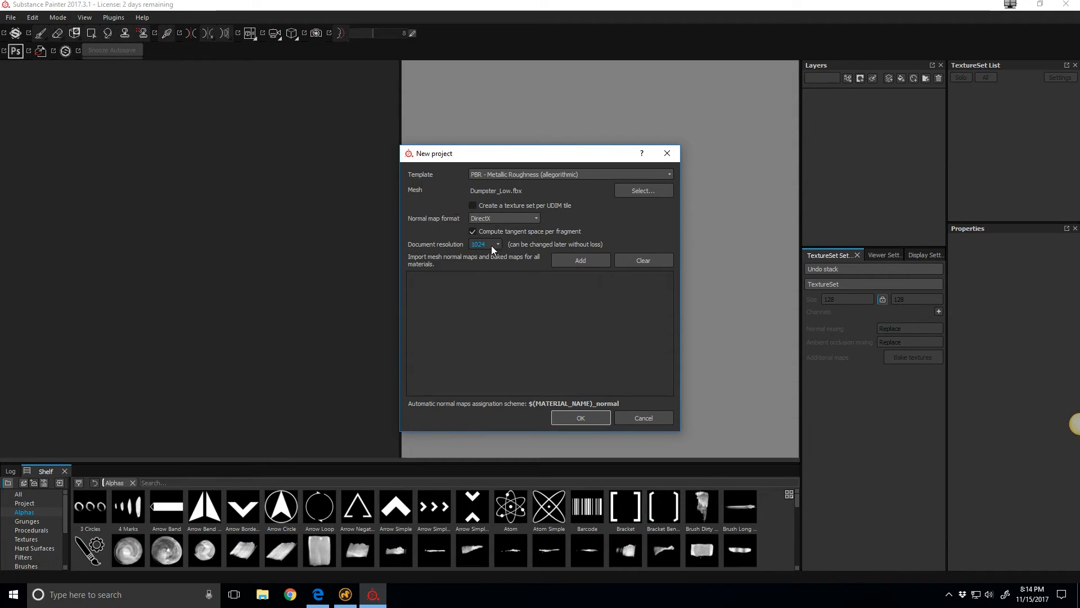
pyautogui.click(484, 243)
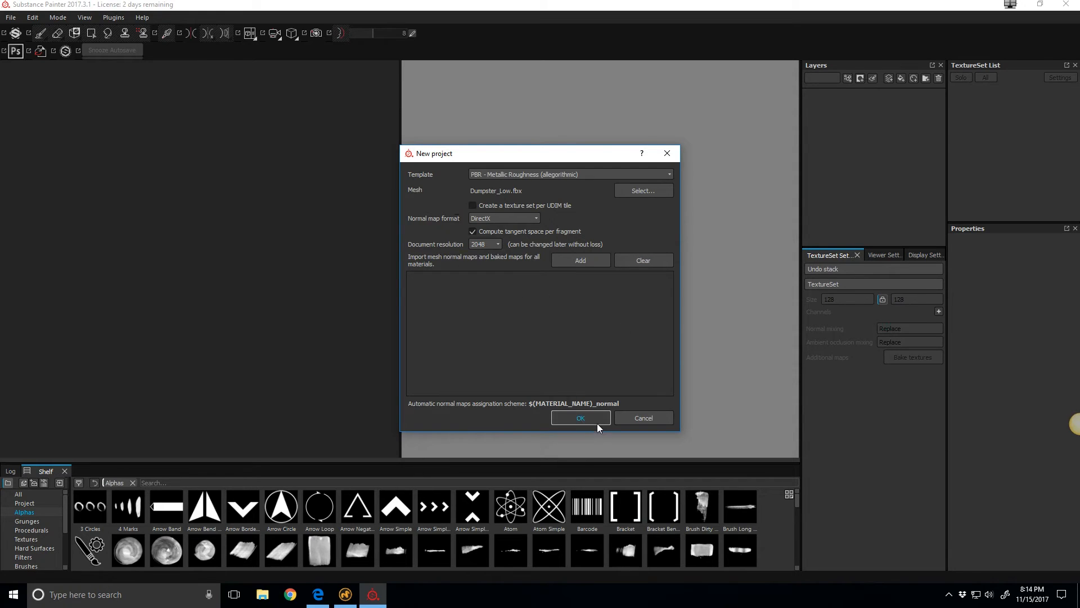
pyautogui.click(580, 417)
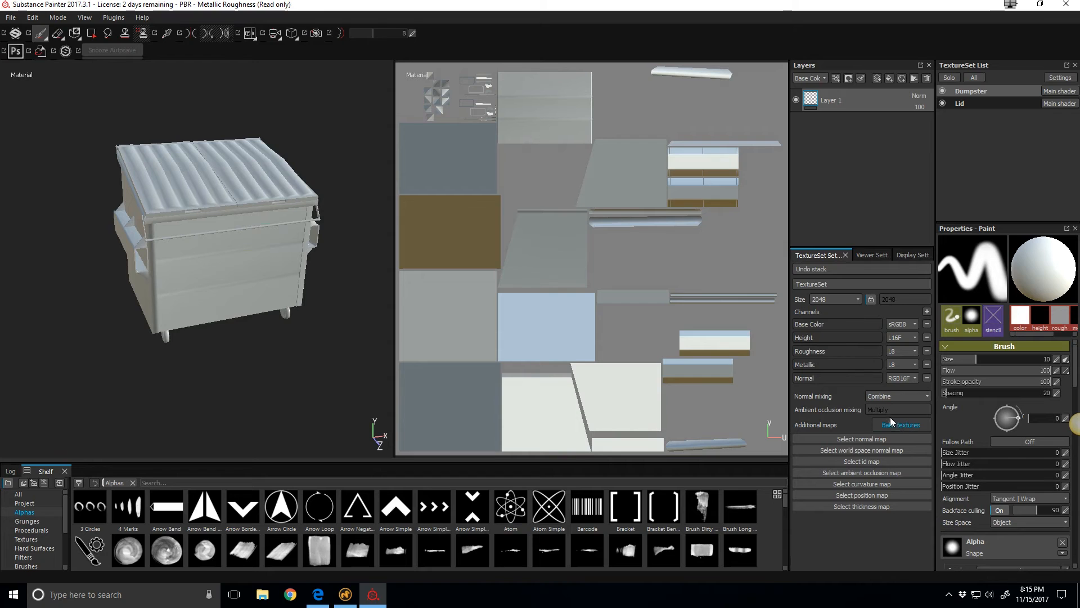
pyautogui.click(900, 424)
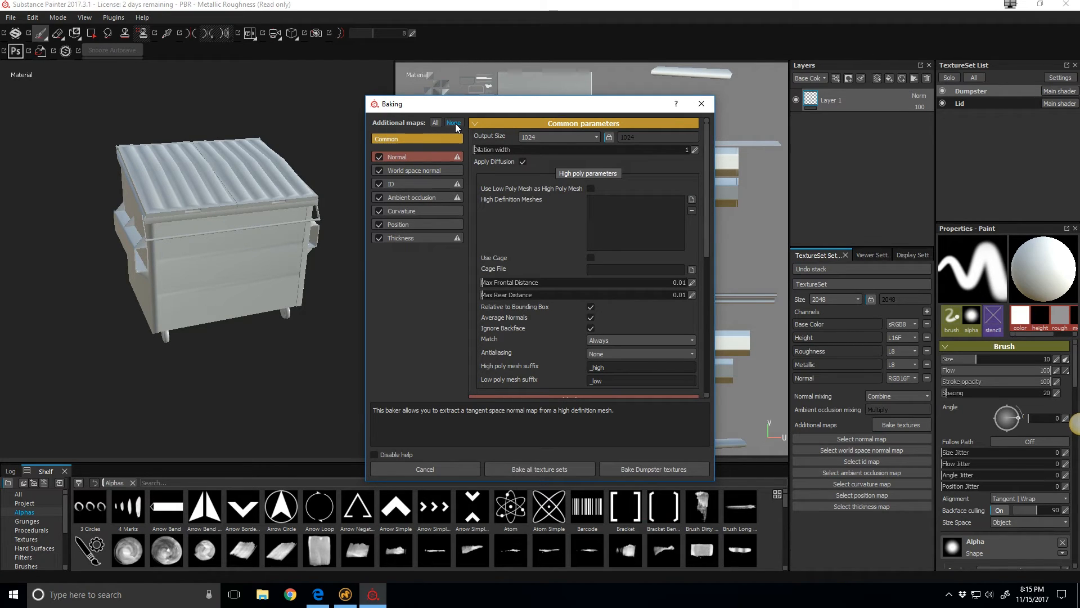
pyautogui.click(454, 122)
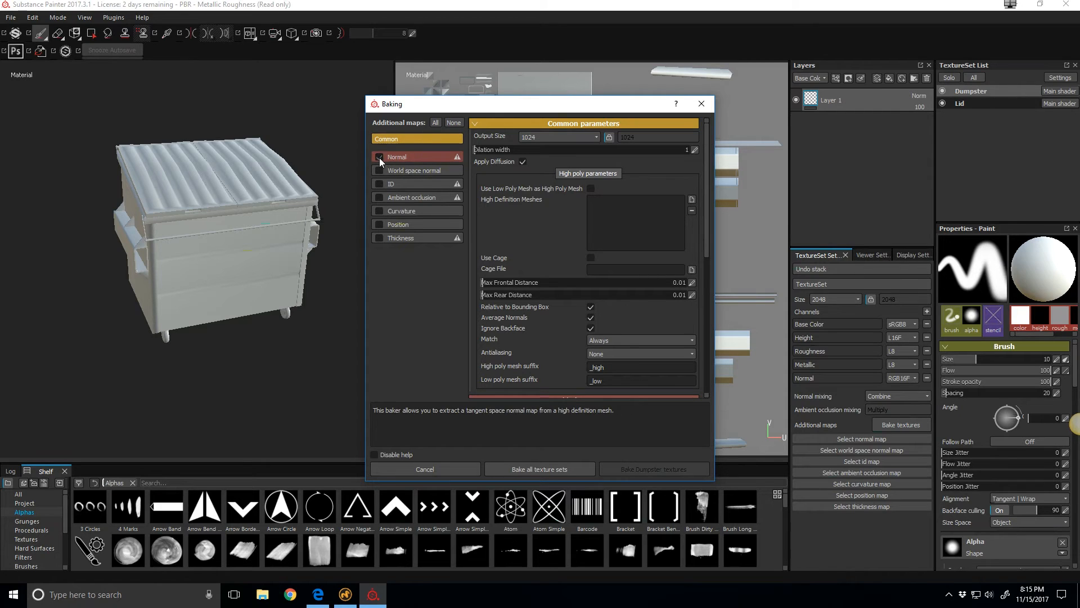
pyautogui.click(378, 157)
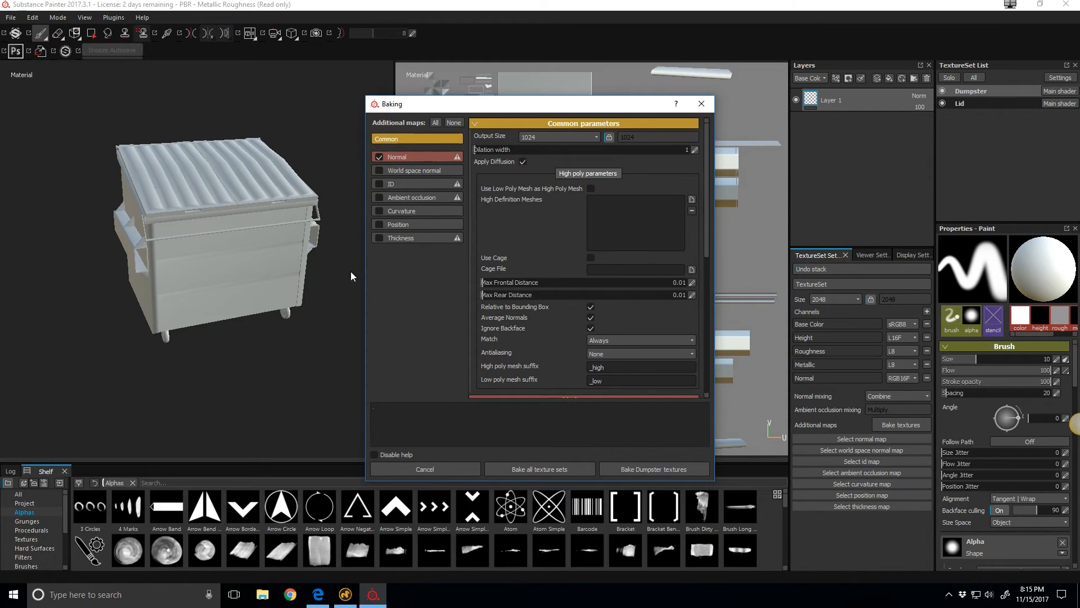
pyautogui.moveTo(586, 182)
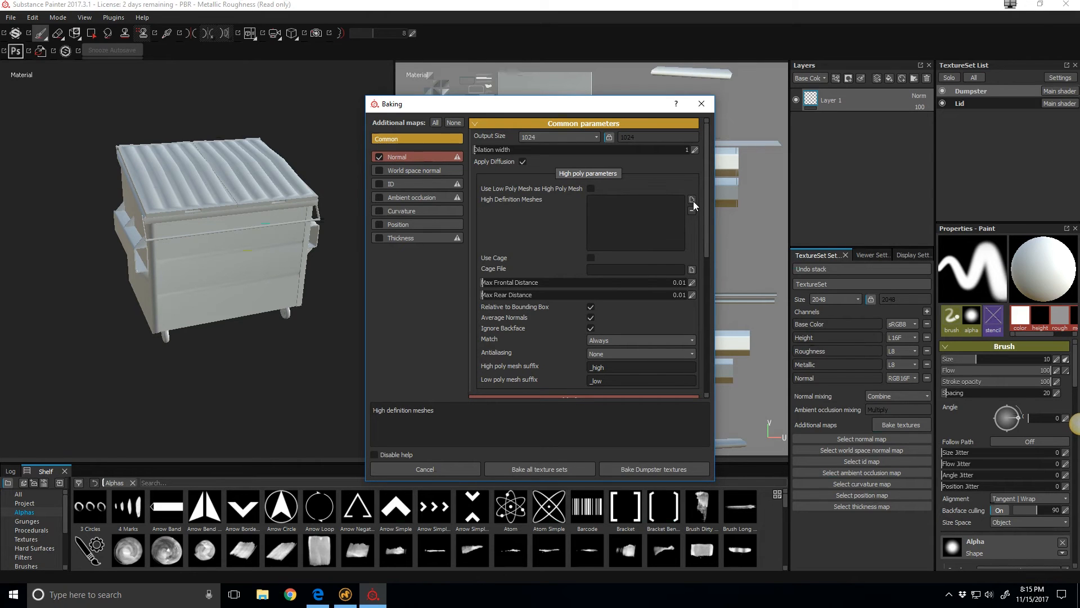
# - Add the high-poly dumpster file as bake source and set matching to By Mesh Name
pyautogui.click(691, 200)
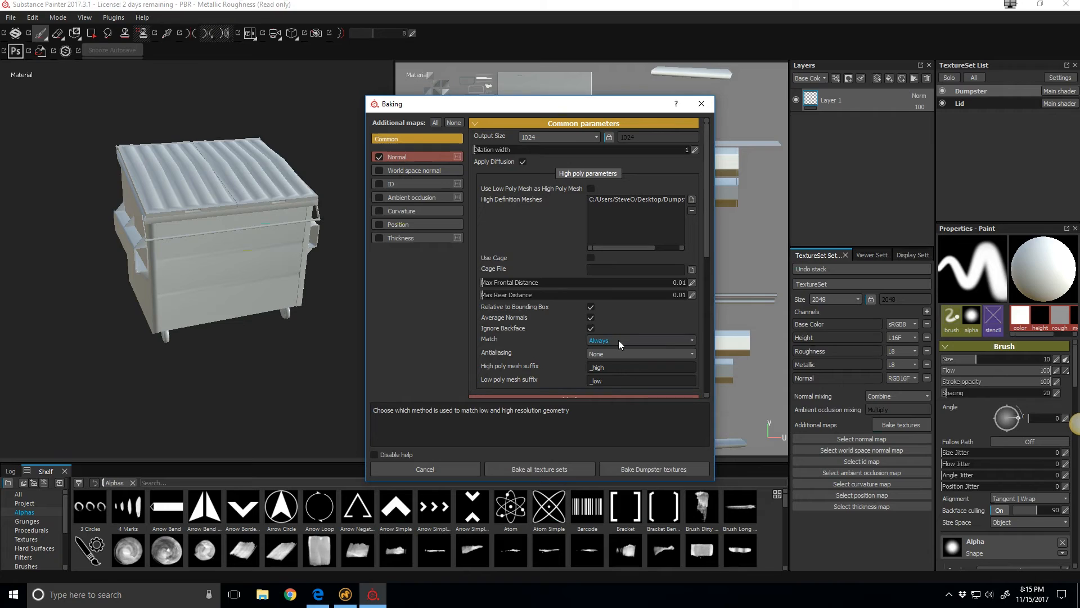
pyautogui.click(640, 340)
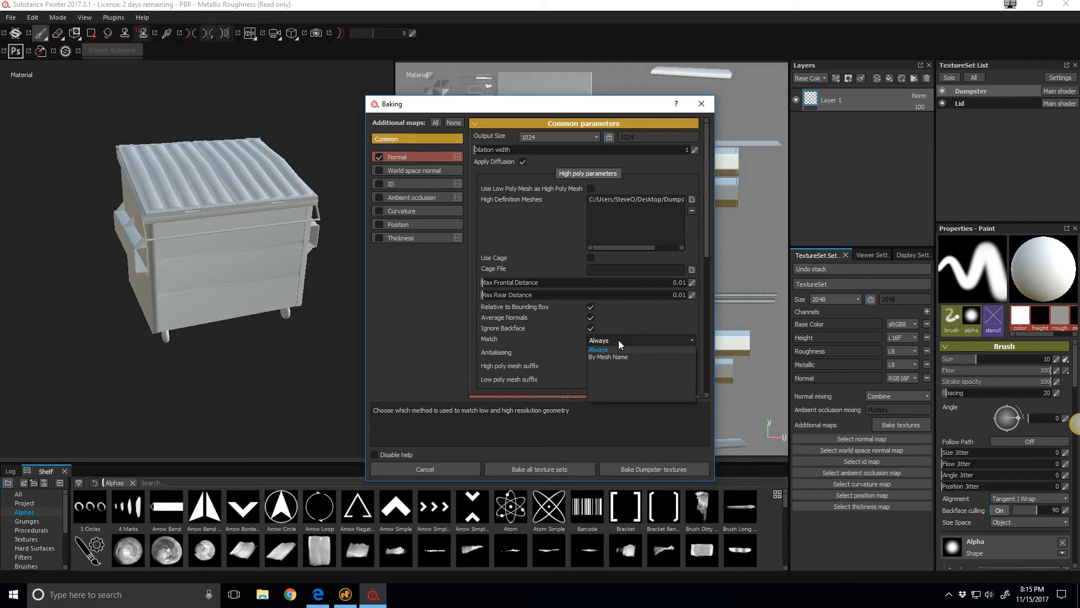
pyautogui.click(607, 357)
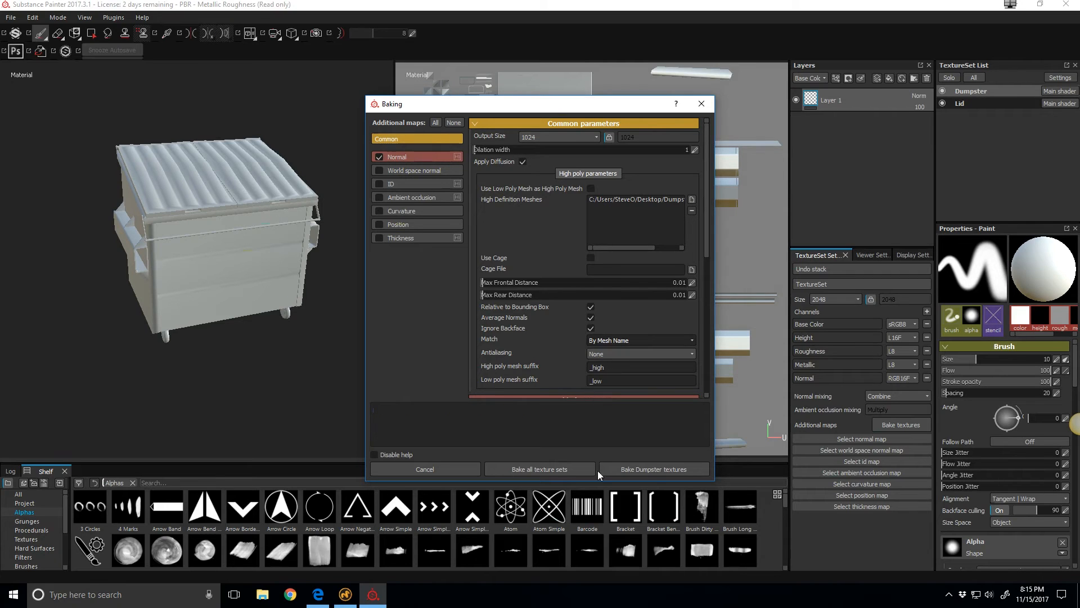
pyautogui.click(638, 352)
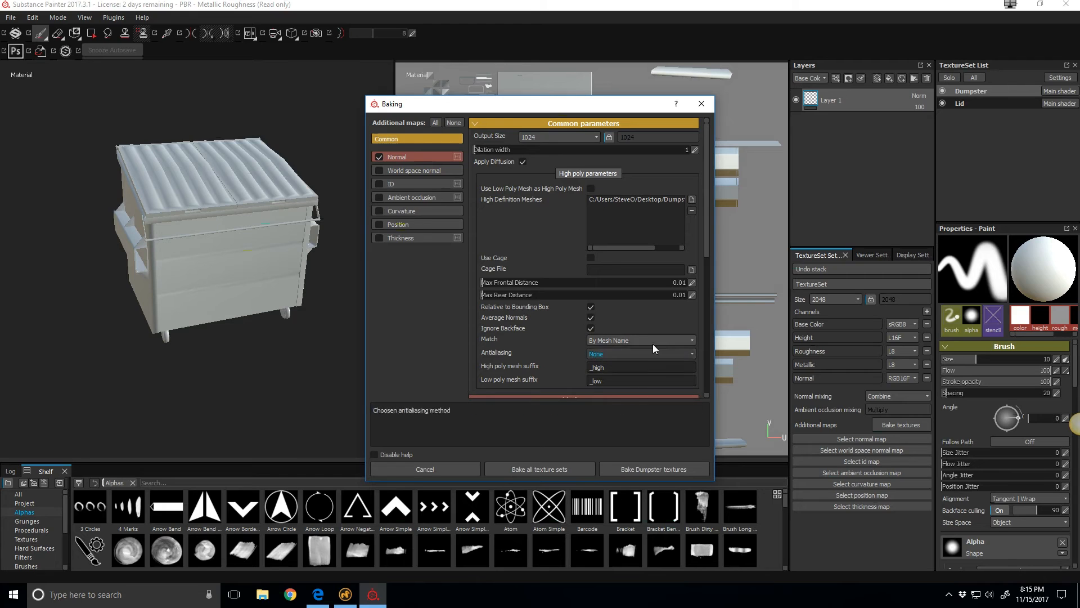
pyautogui.moveTo(210, 206)
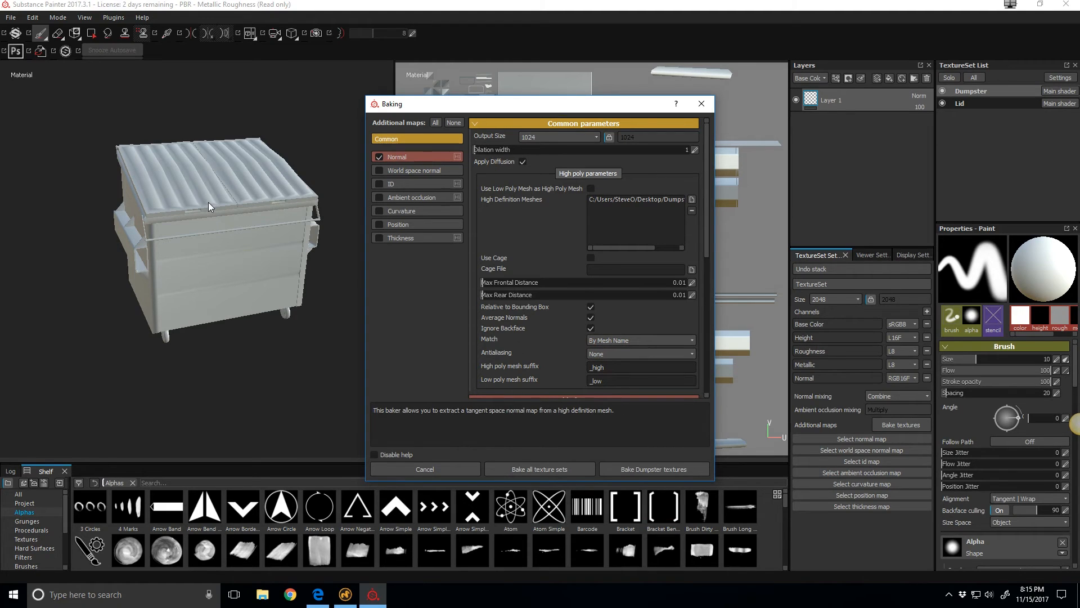
pyautogui.moveTo(234, 195)
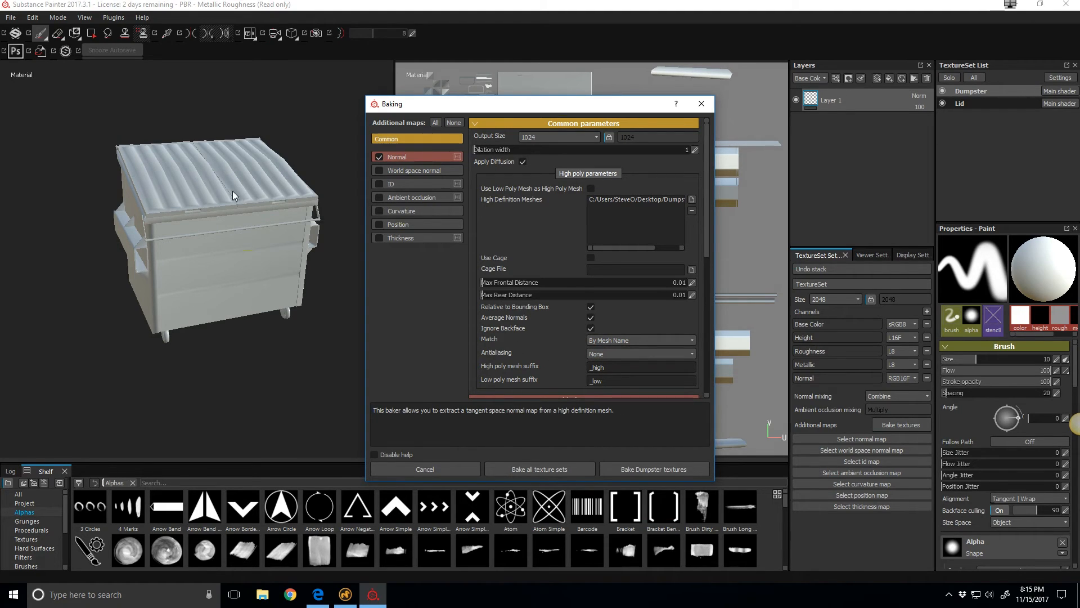
pyautogui.moveTo(202, 205)
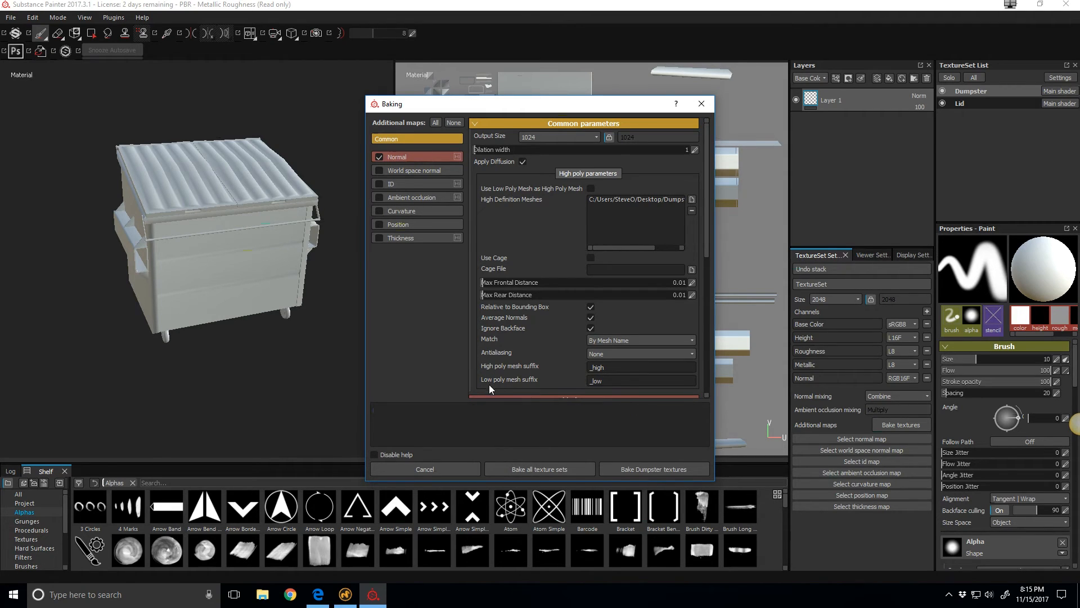
pyautogui.click(641, 381)
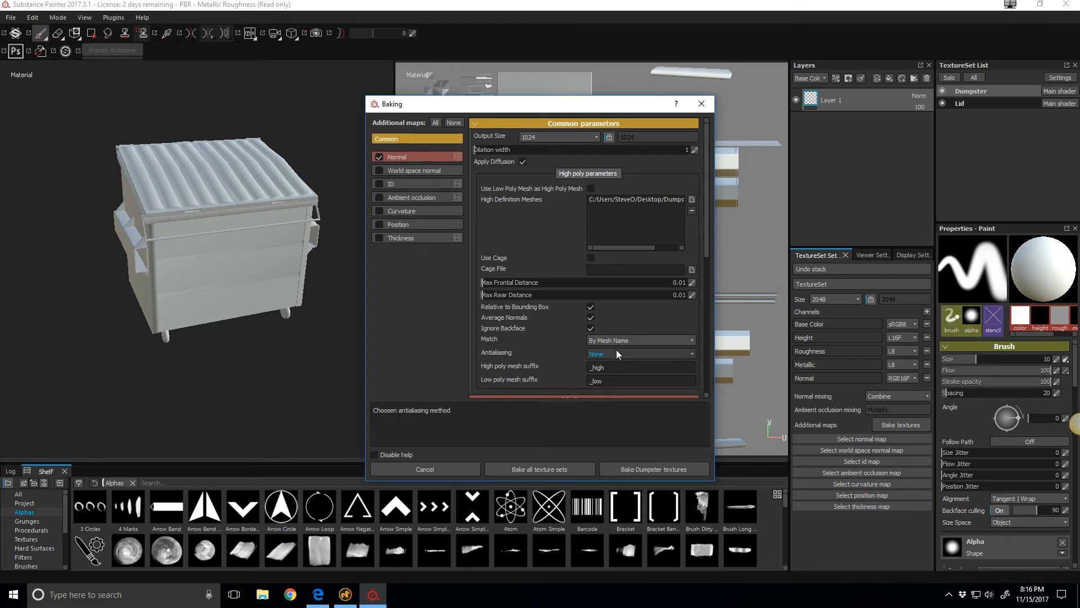
pyautogui.moveTo(634, 343)
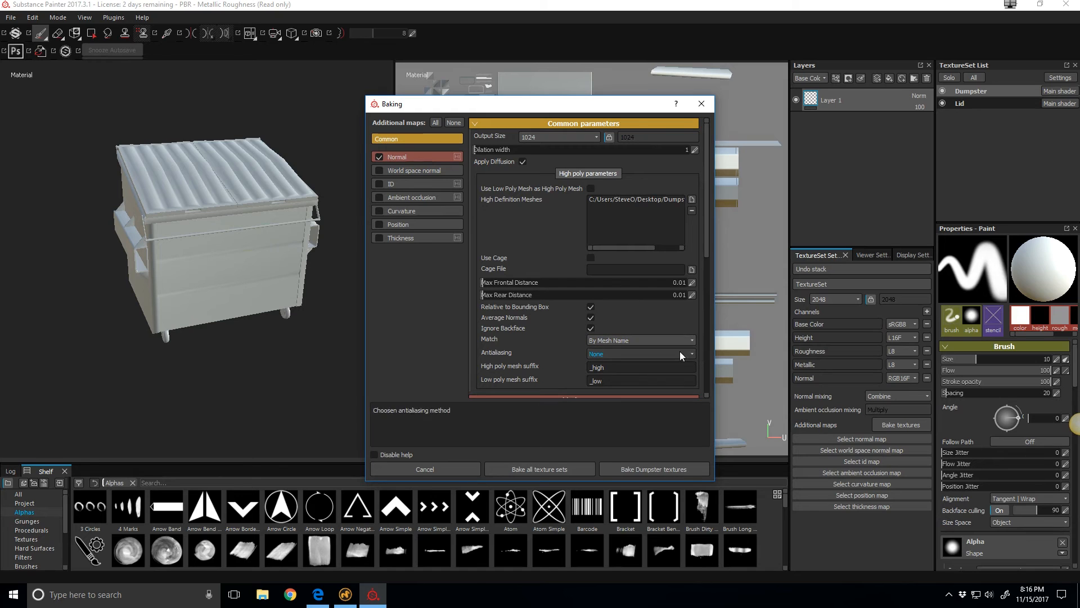
pyautogui.moveTo(687, 307)
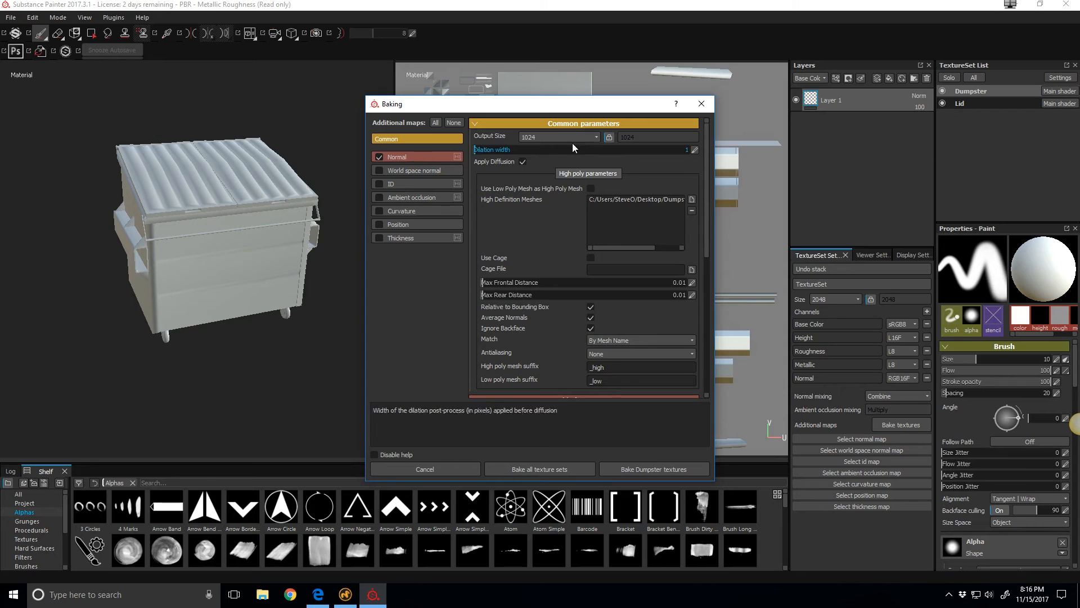
# - Set the bake output size to 2048 and bake all texture sets
pyautogui.click(595, 138)
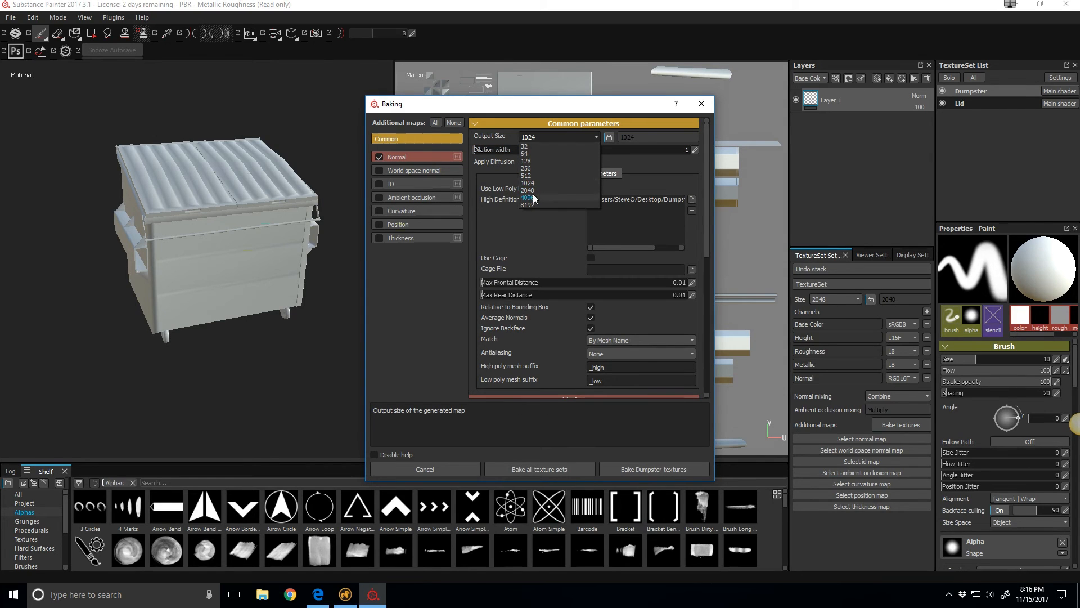
pyautogui.click(529, 190)
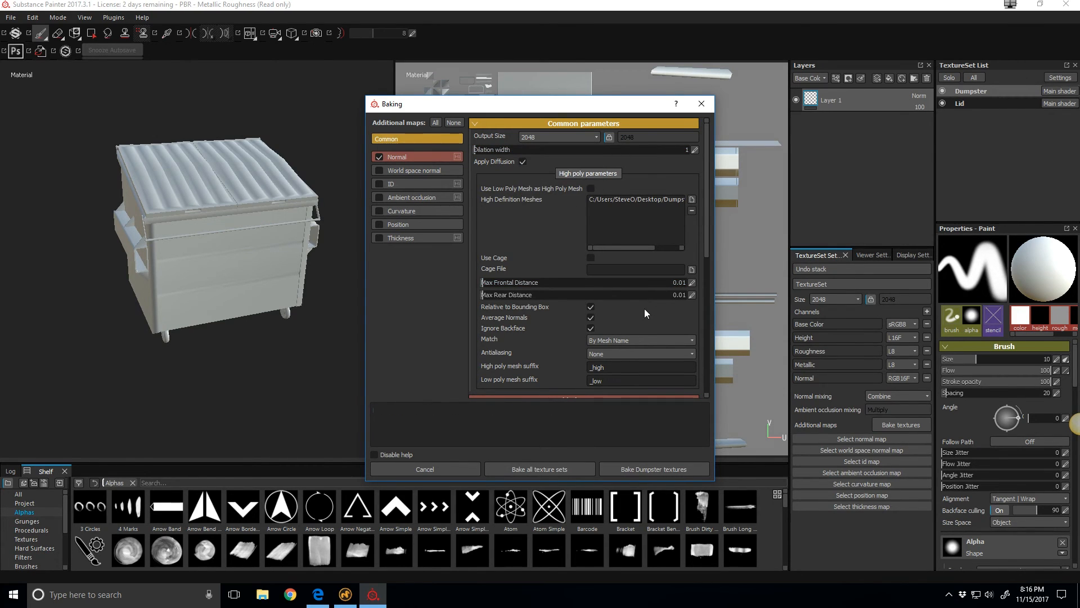
pyautogui.moveTo(539, 470)
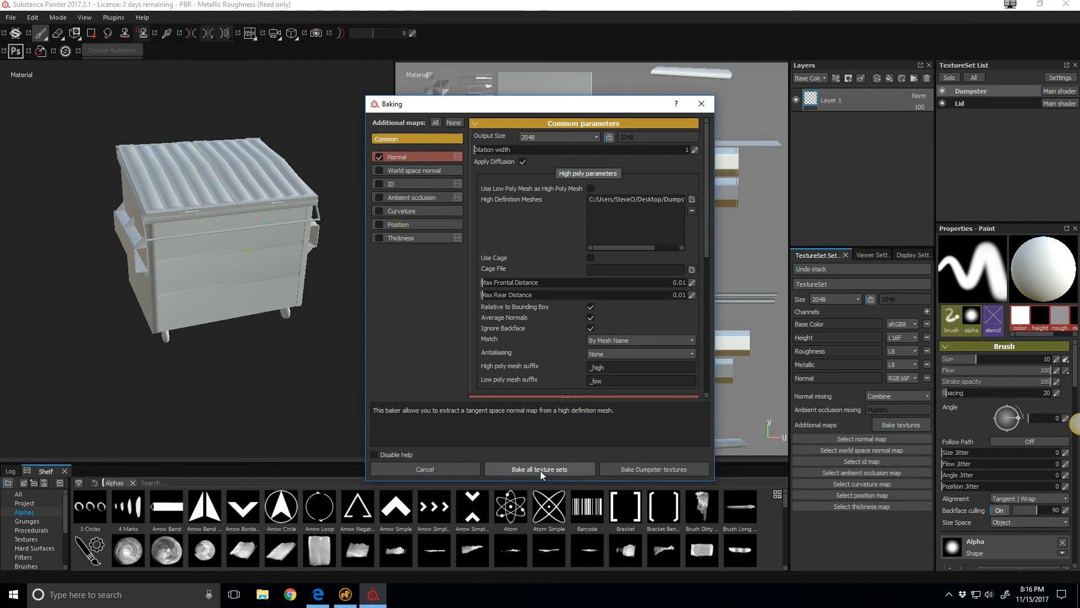
pyautogui.click(539, 469)
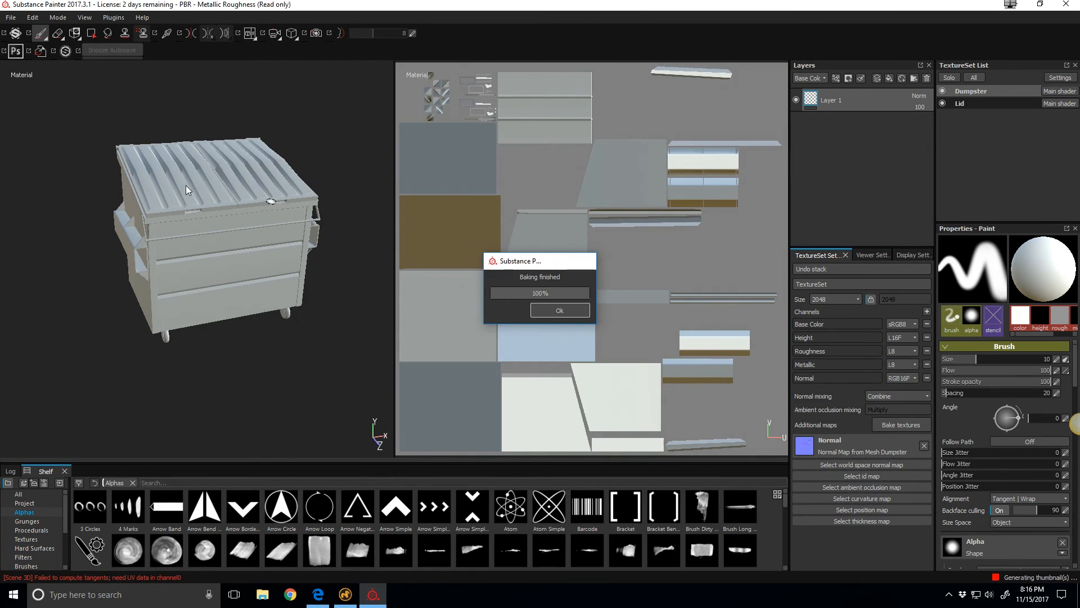
# - Dismiss the baking notice, then zoom and orbit to inspect the lid and side grooves
pyautogui.click(558, 310)
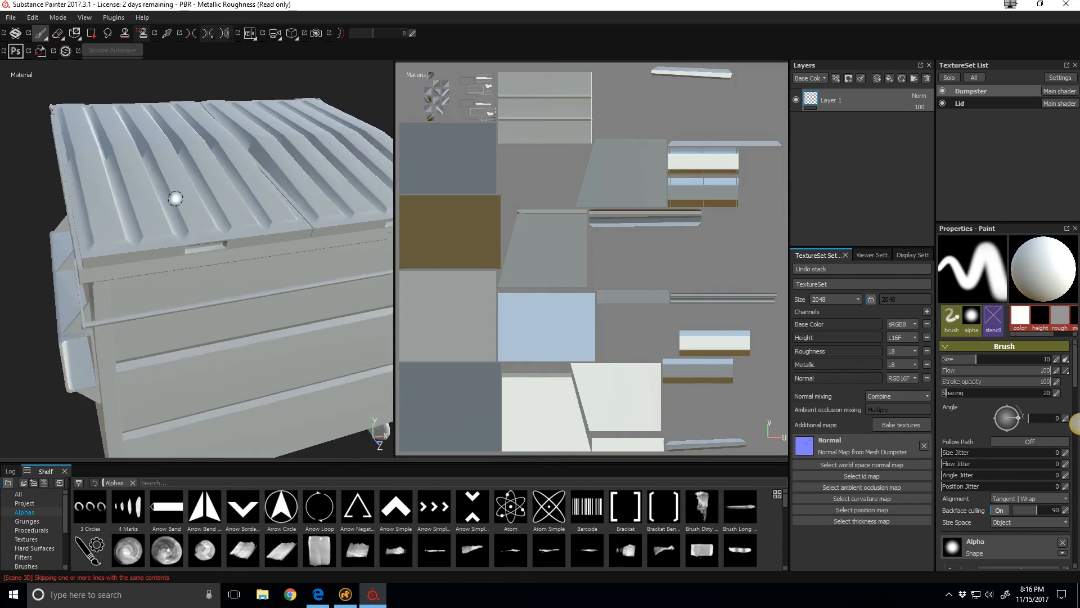
pyautogui.moveTo(176, 199); pyautogui.dragTo(289, 209)
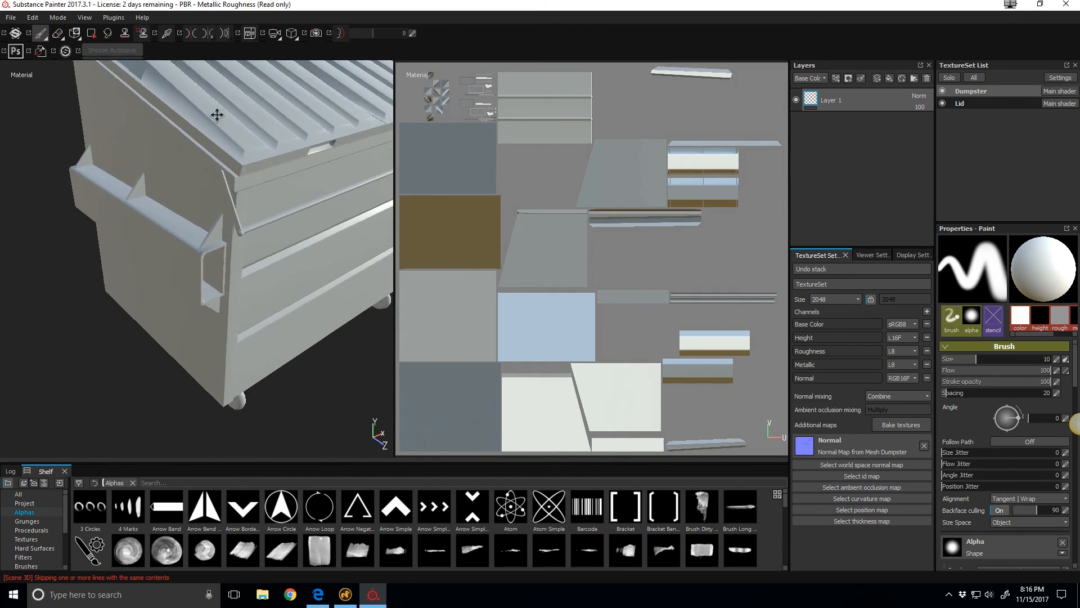
pyautogui.moveTo(217, 115); pyautogui.dragTo(274, 169)
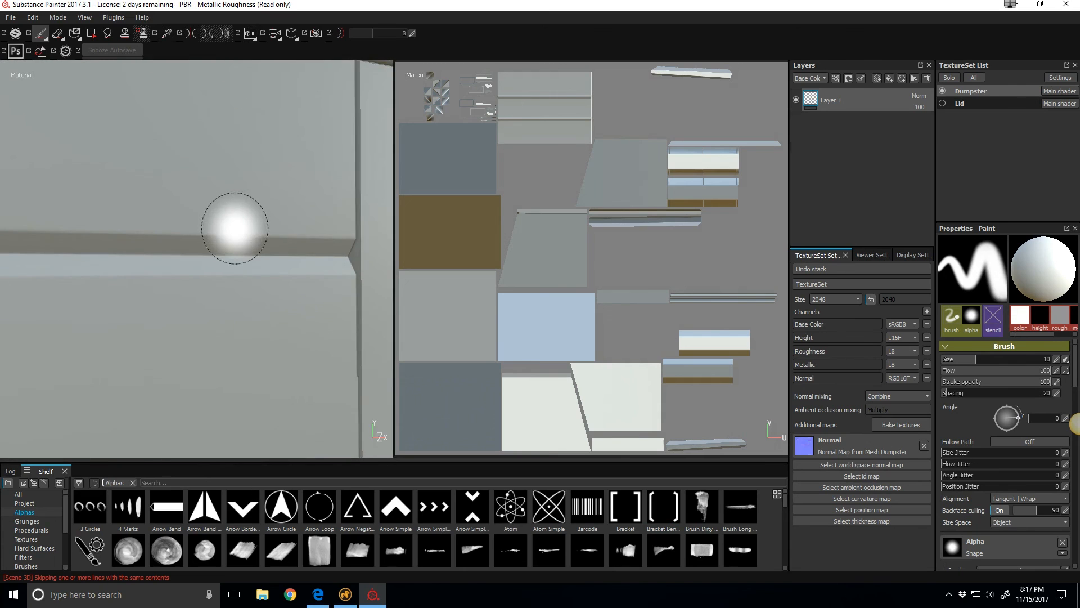
pyautogui.moveTo(234, 228); pyautogui.dragTo(244, 223)
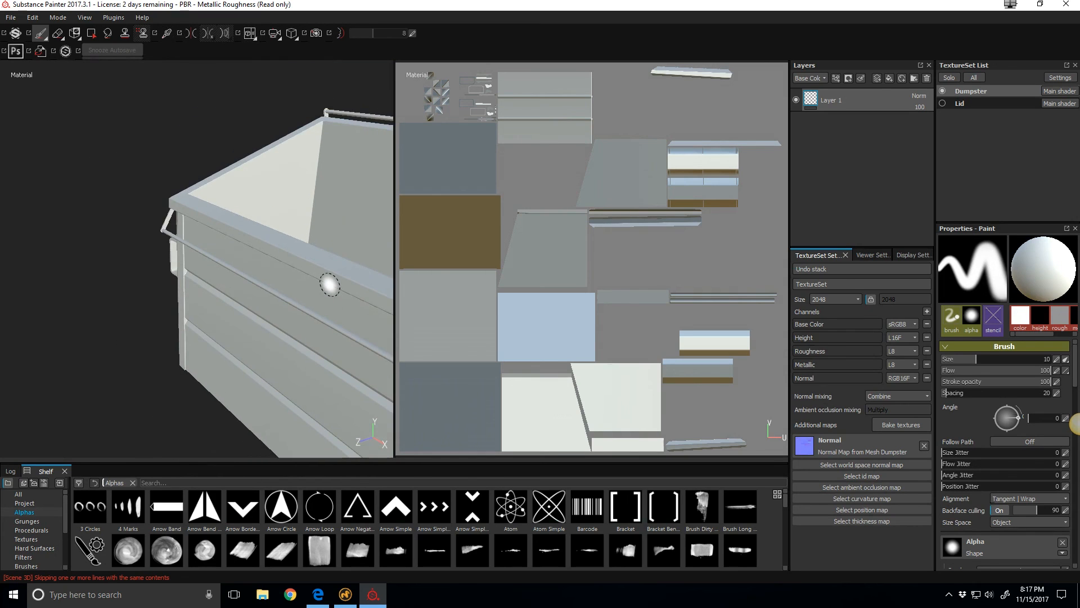
pyautogui.moveTo(245, 249)
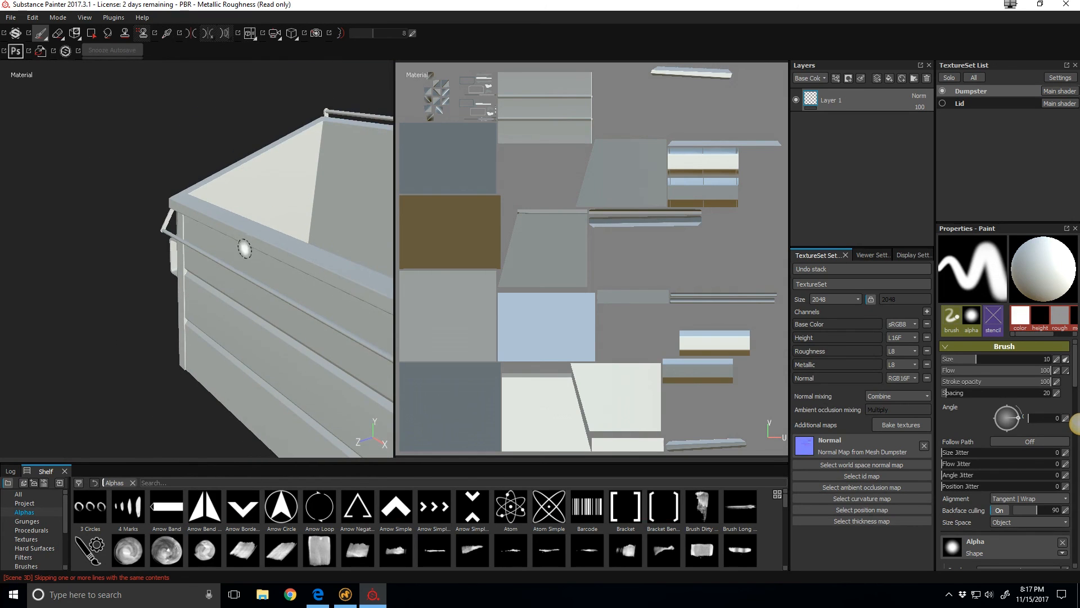